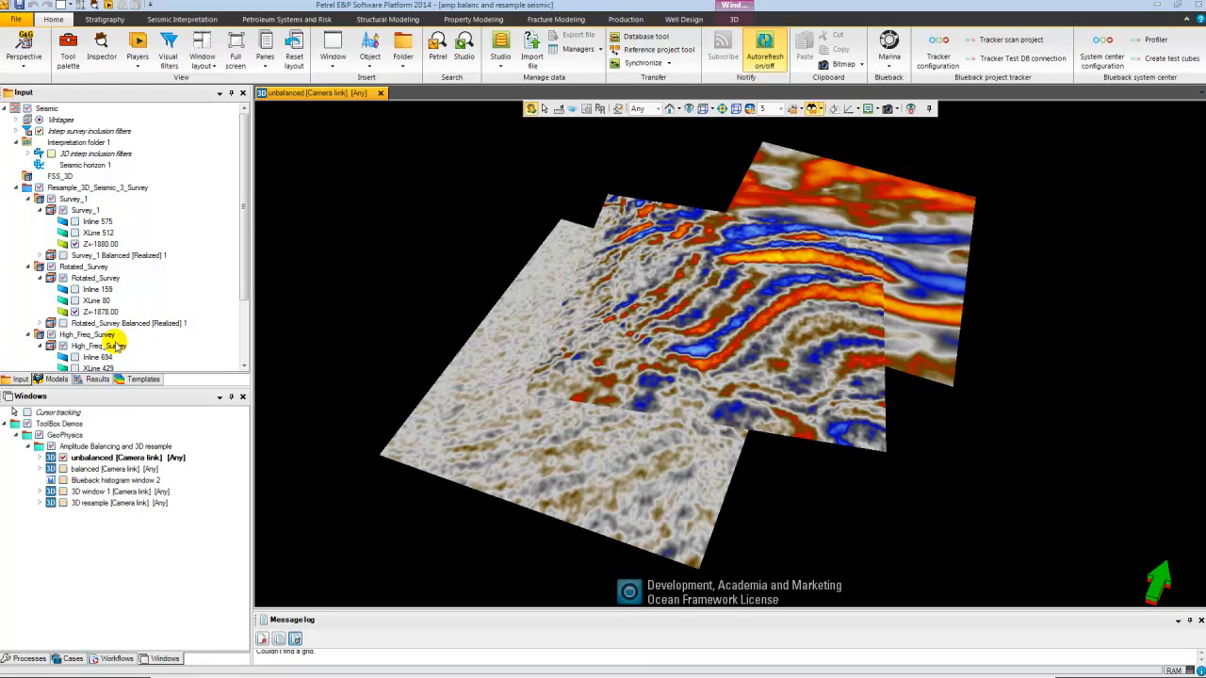
# Open Marina amplitude balancing with Survey_1, Rotated_Survey and High_Freq_Survey as inputs
pyautogui.scroll(-3)
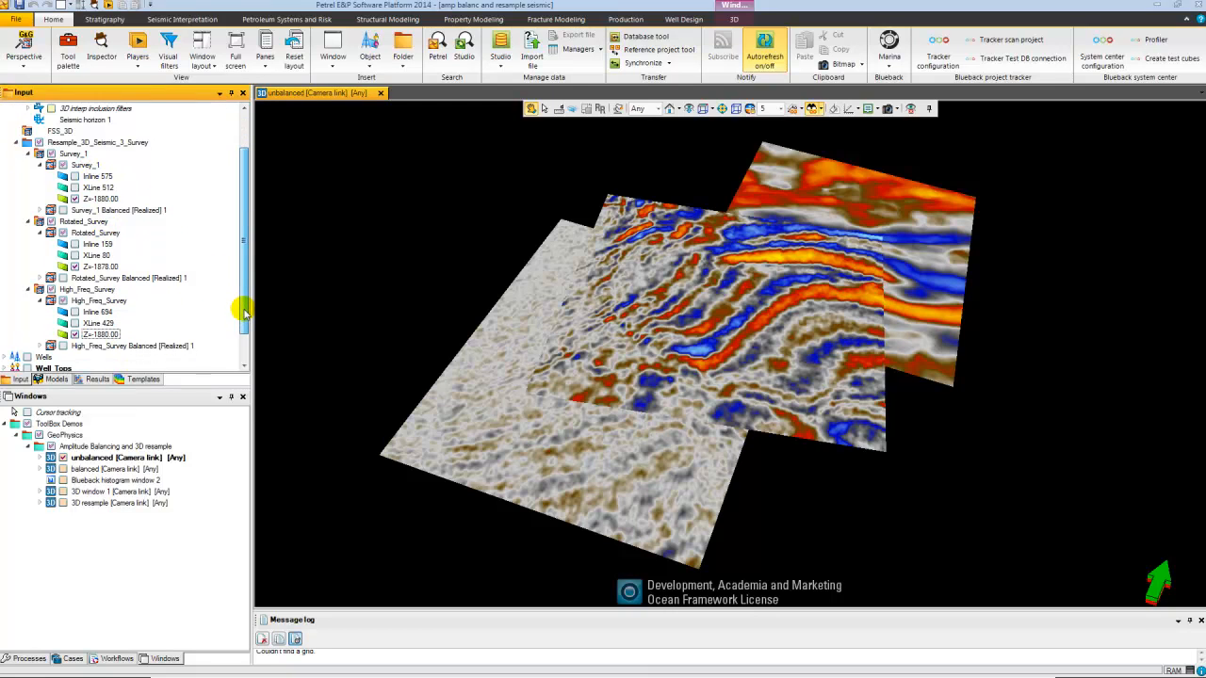
pyautogui.scroll(3)
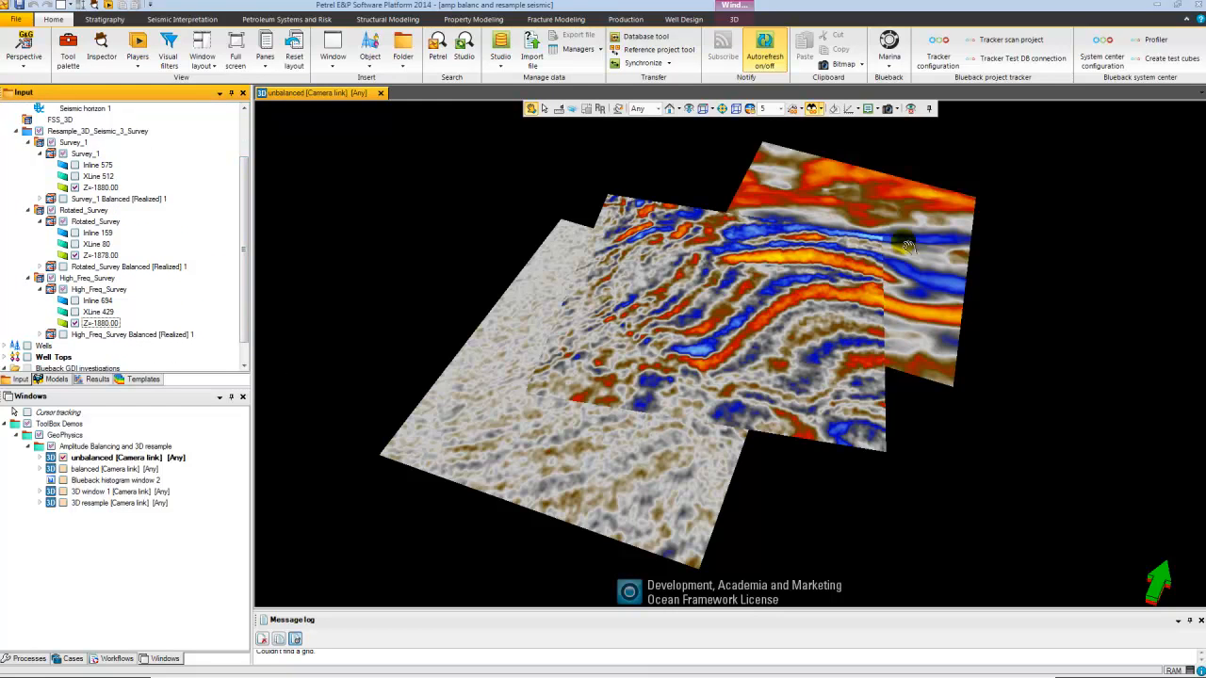
pyautogui.moveTo(921, 237)
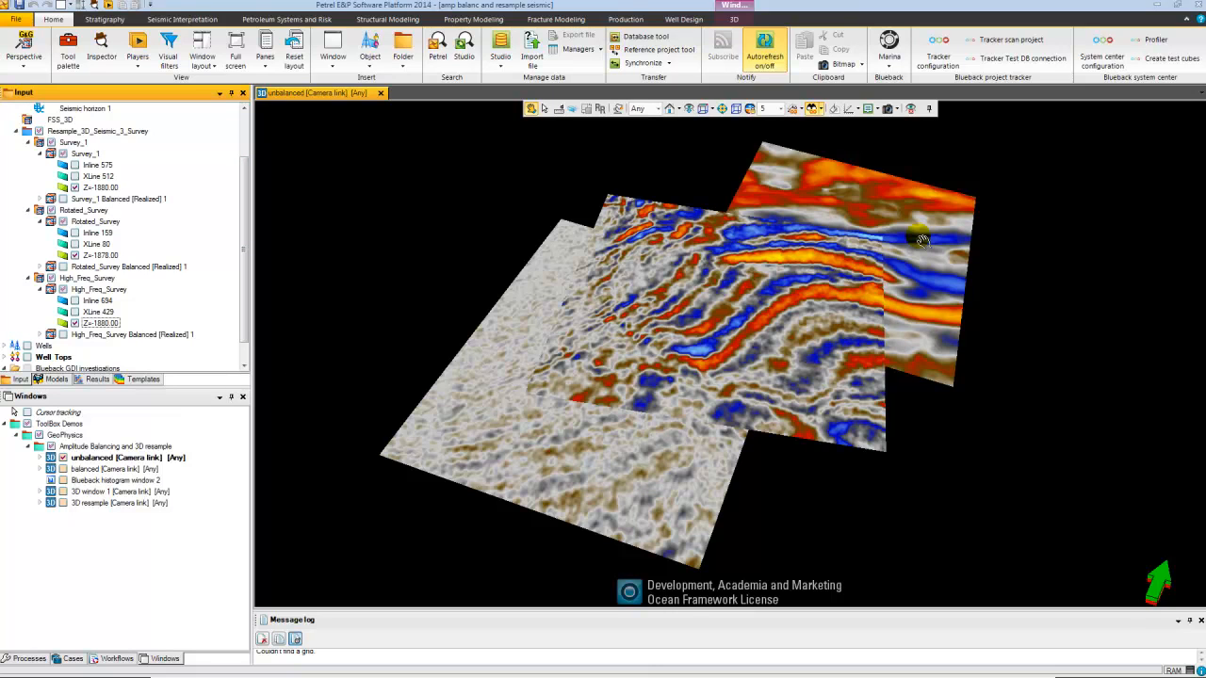
pyautogui.moveTo(954, 235)
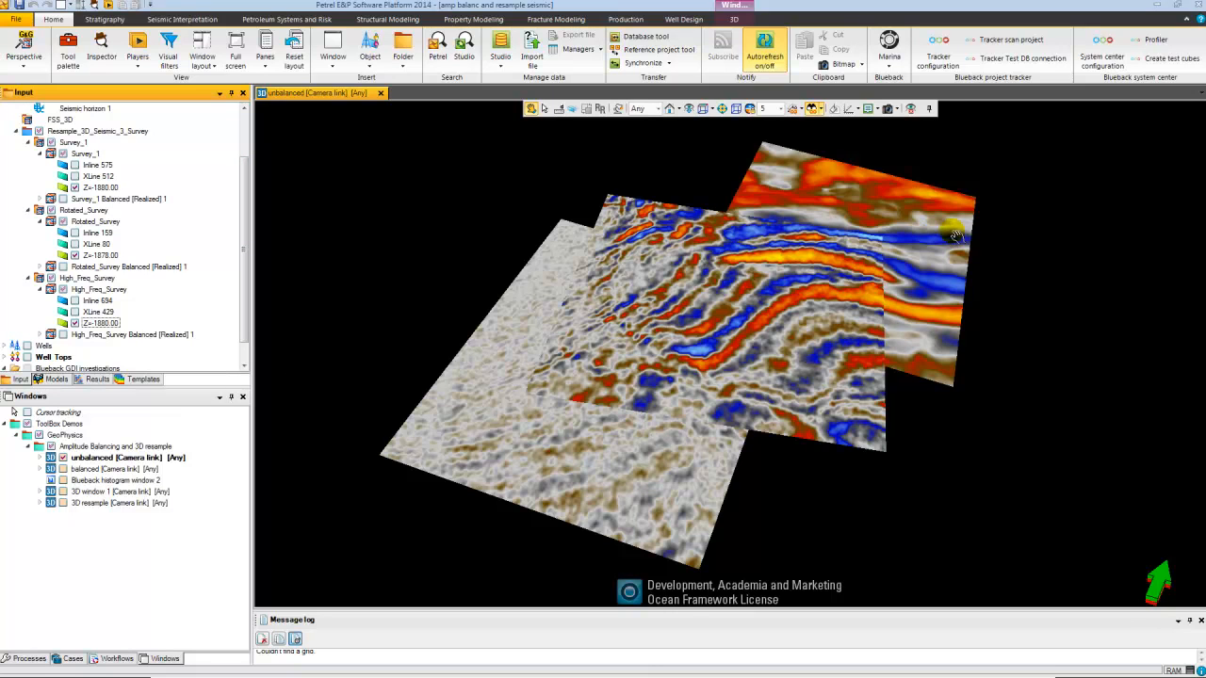
pyautogui.moveTo(889, 49)
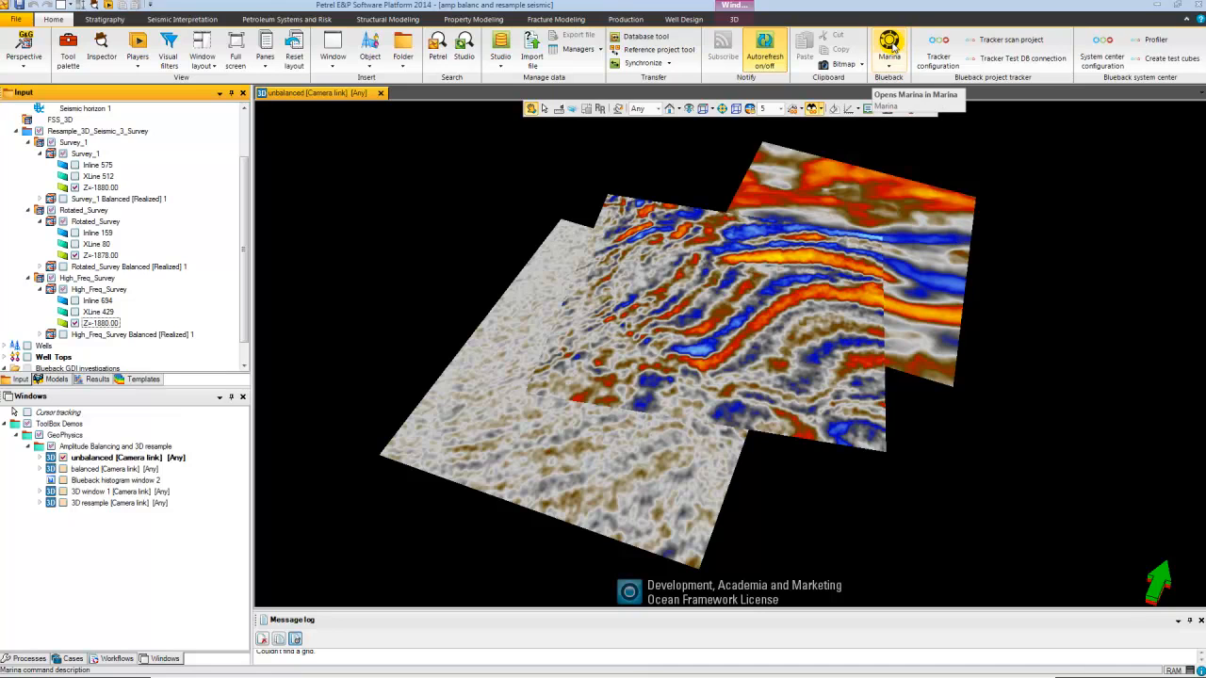
pyautogui.click(888, 49)
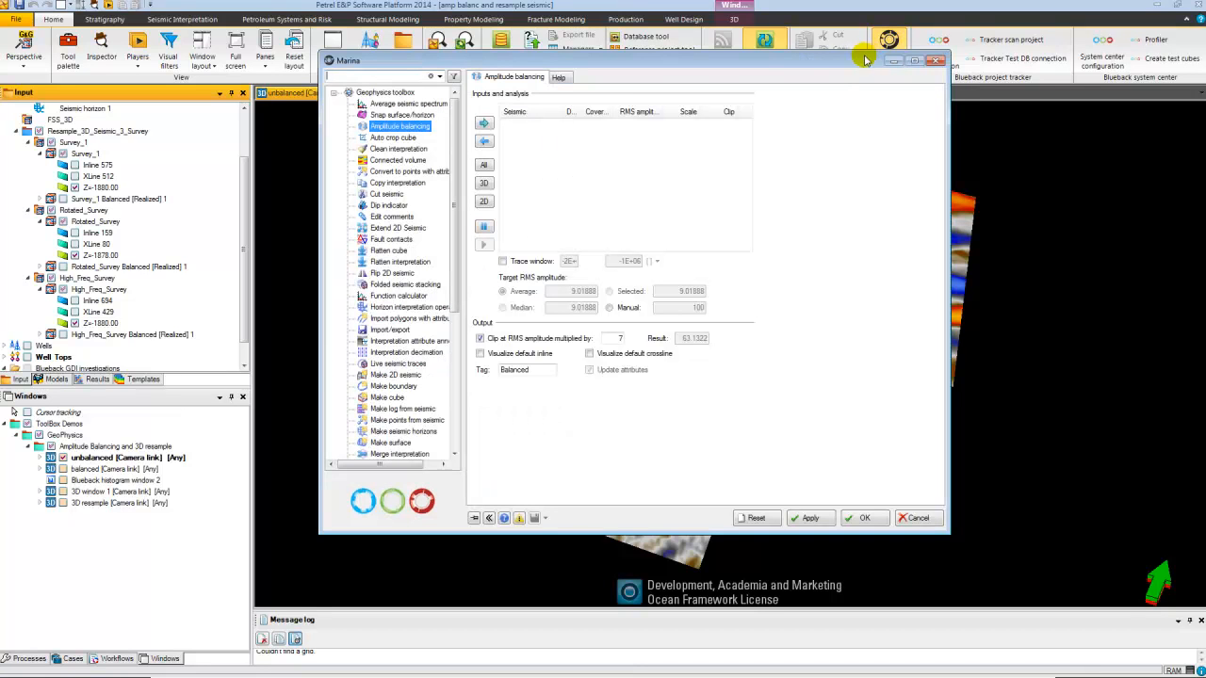
pyautogui.moveTo(415, 73)
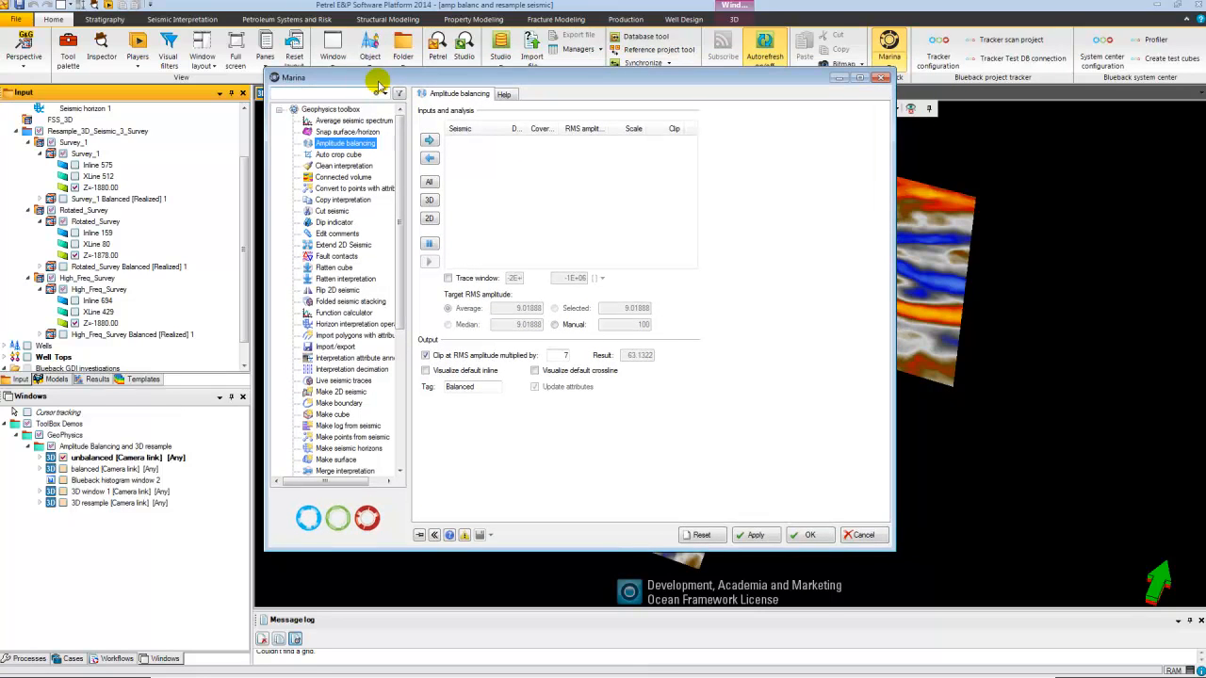
pyautogui.click(85, 153)
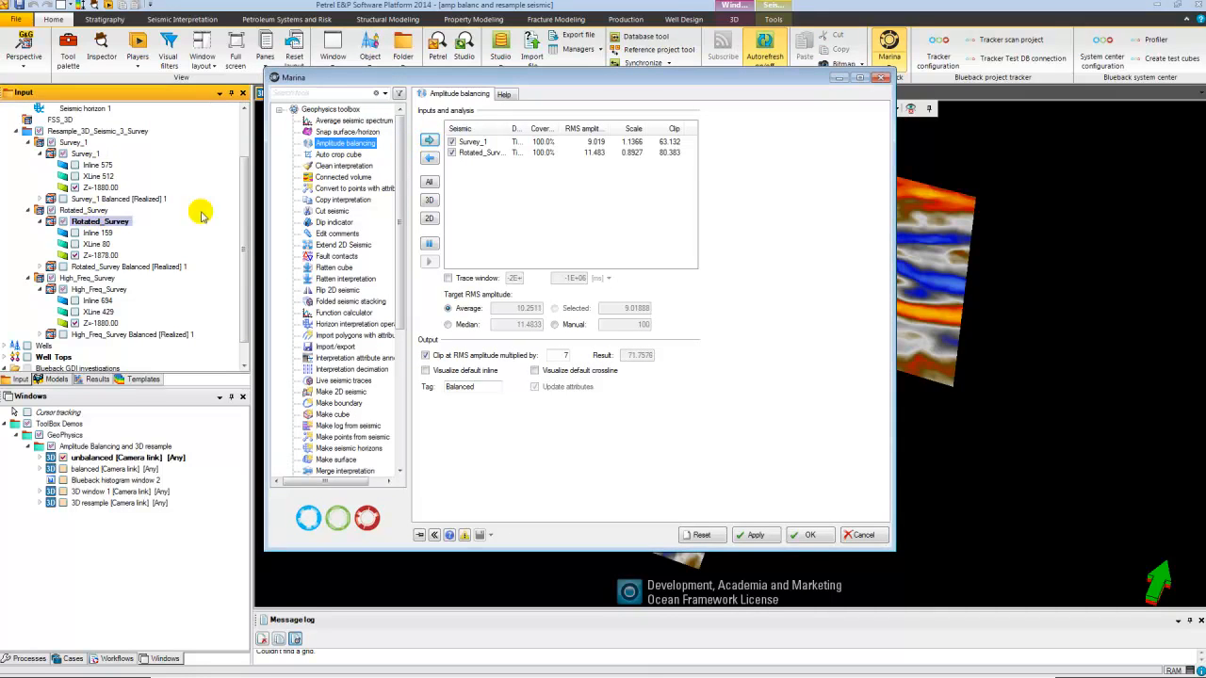
pyautogui.click(97, 289)
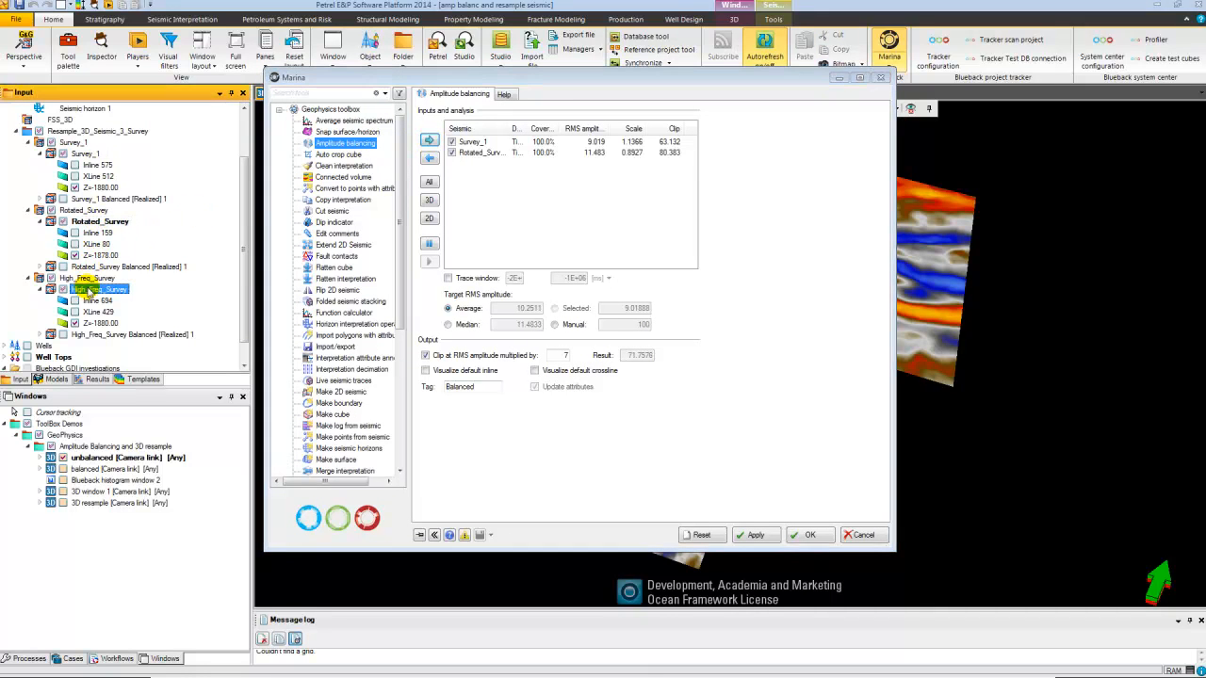
pyautogui.click(429, 141)
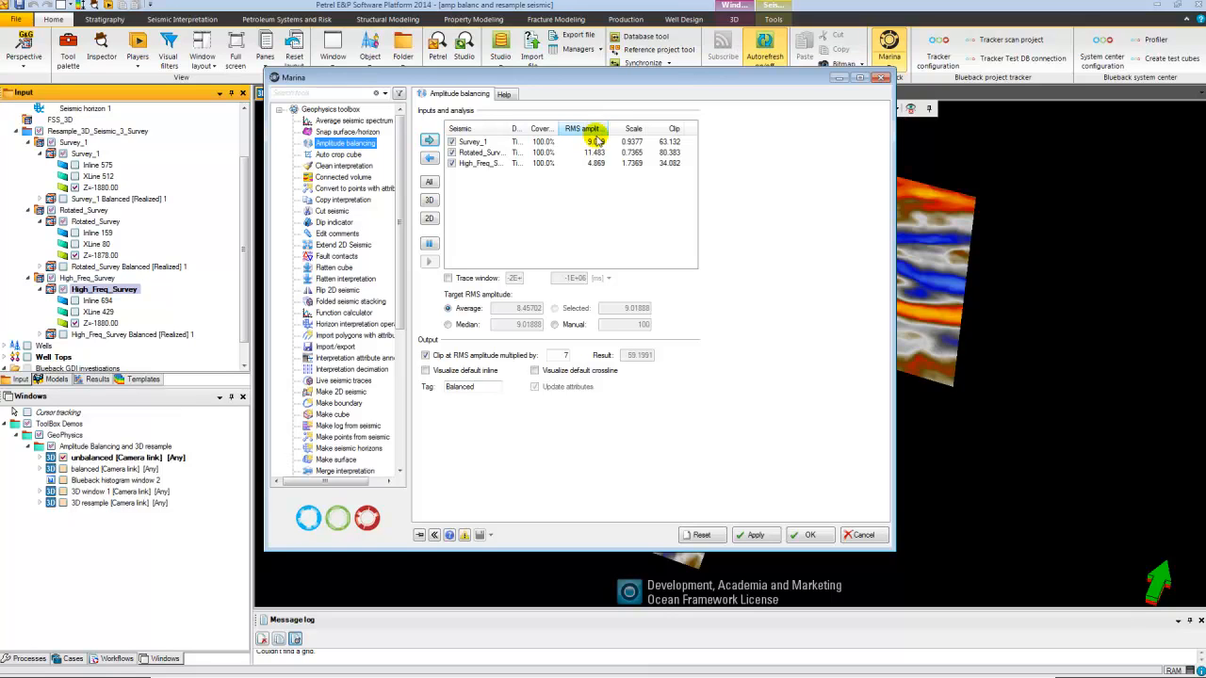
# Compare scale factors for Average, Median and Manual target RMS, settling on Average
pyautogui.click(594, 153)
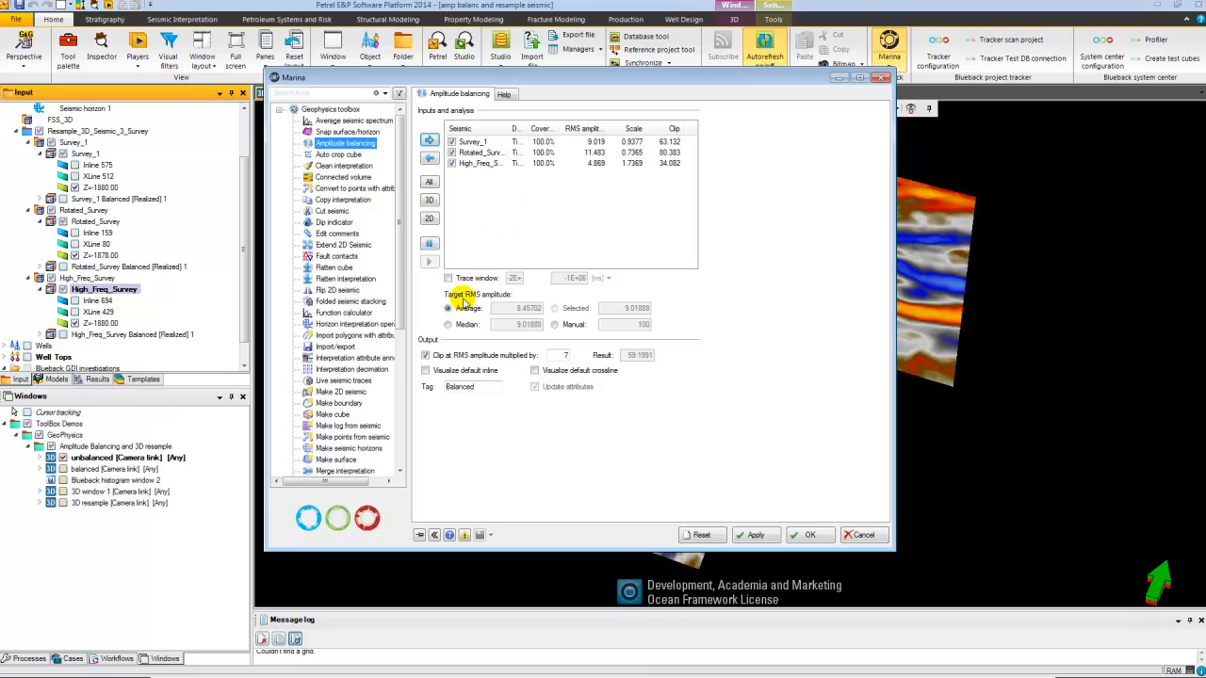
pyautogui.moveTo(478, 299)
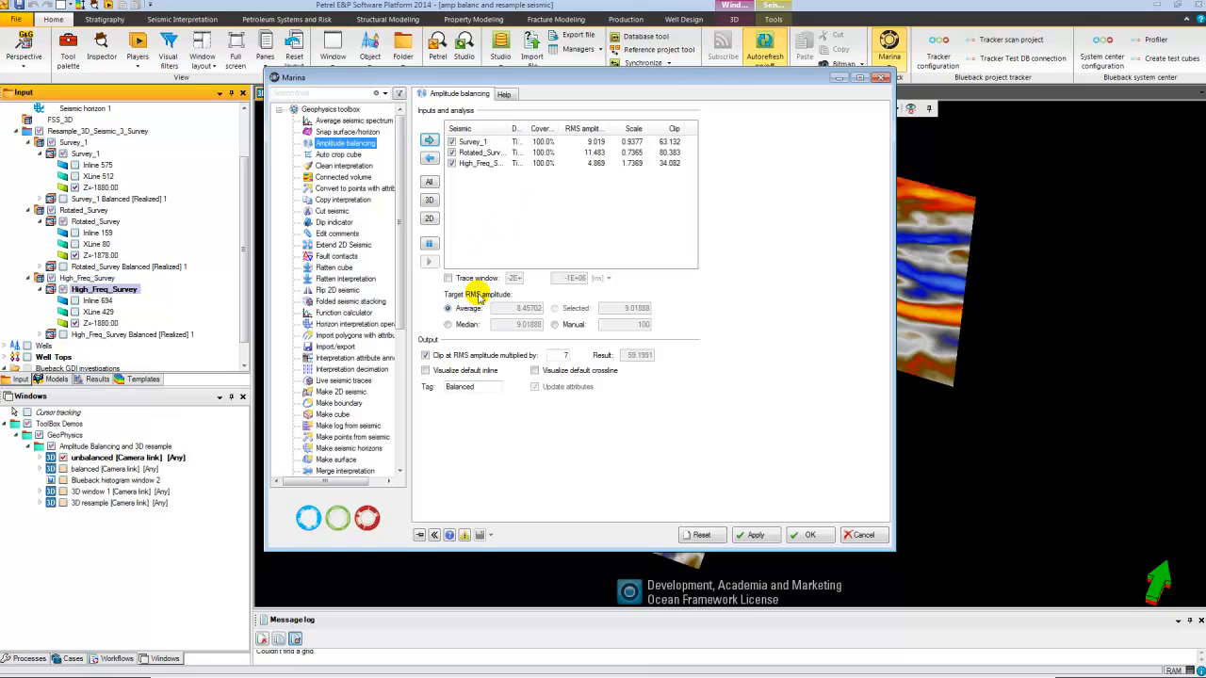
pyautogui.click(448, 308)
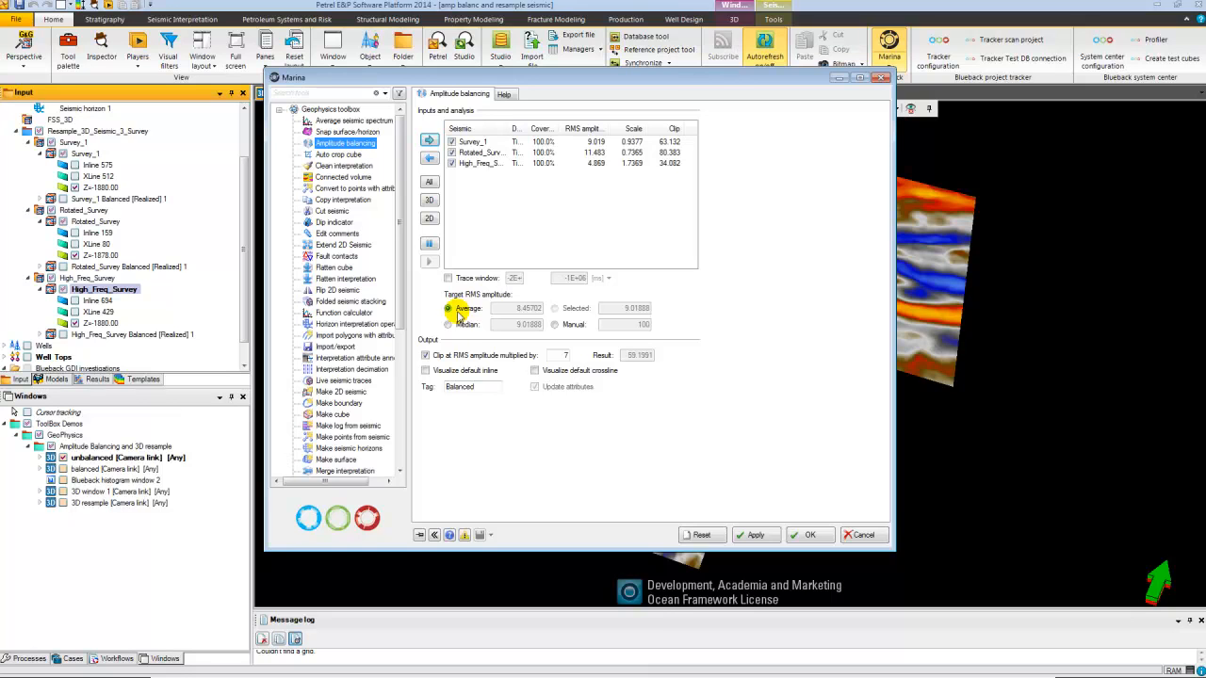
pyautogui.click(449, 324)
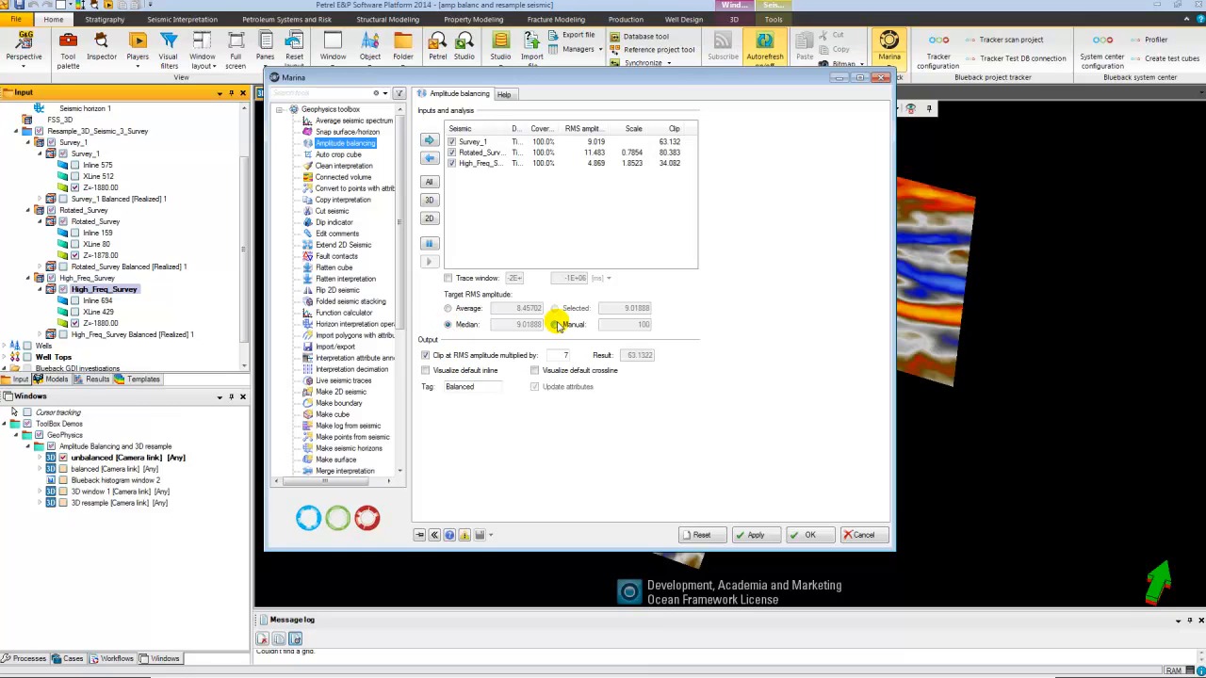
pyautogui.click(555, 324)
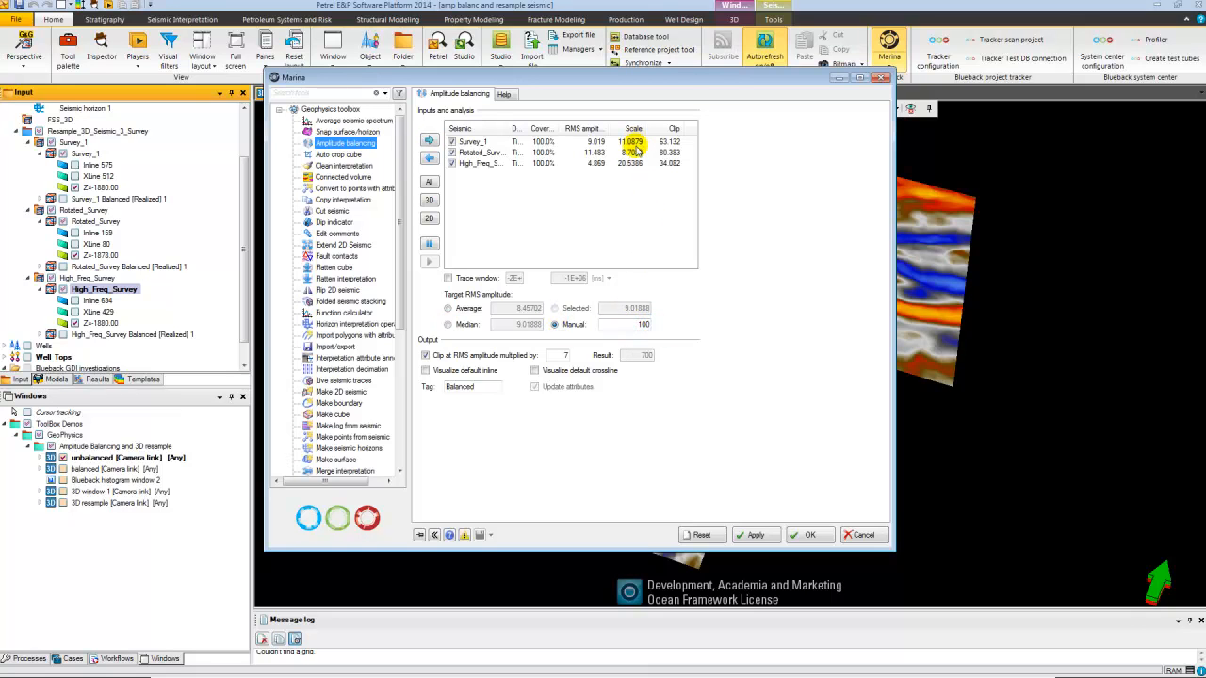
pyautogui.click(448, 324)
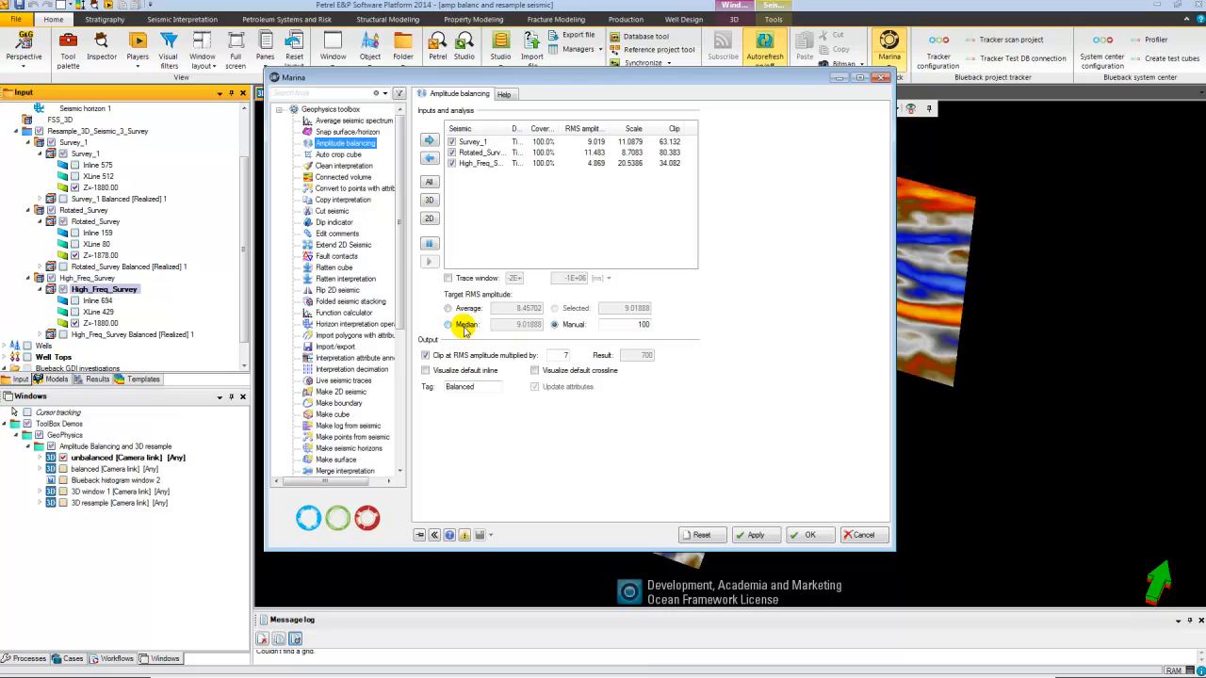
pyautogui.click(448, 308)
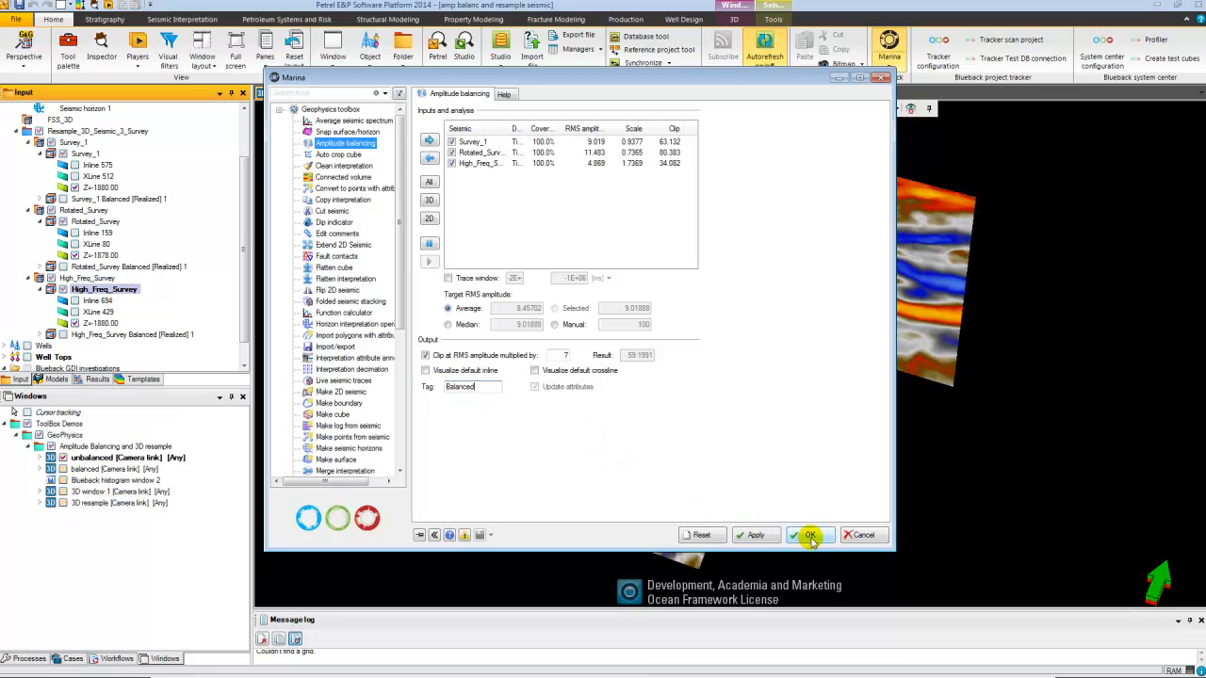
# Run the amplitude balancing and realize Survey_1's Balanced cube
pyautogui.click(808, 536)
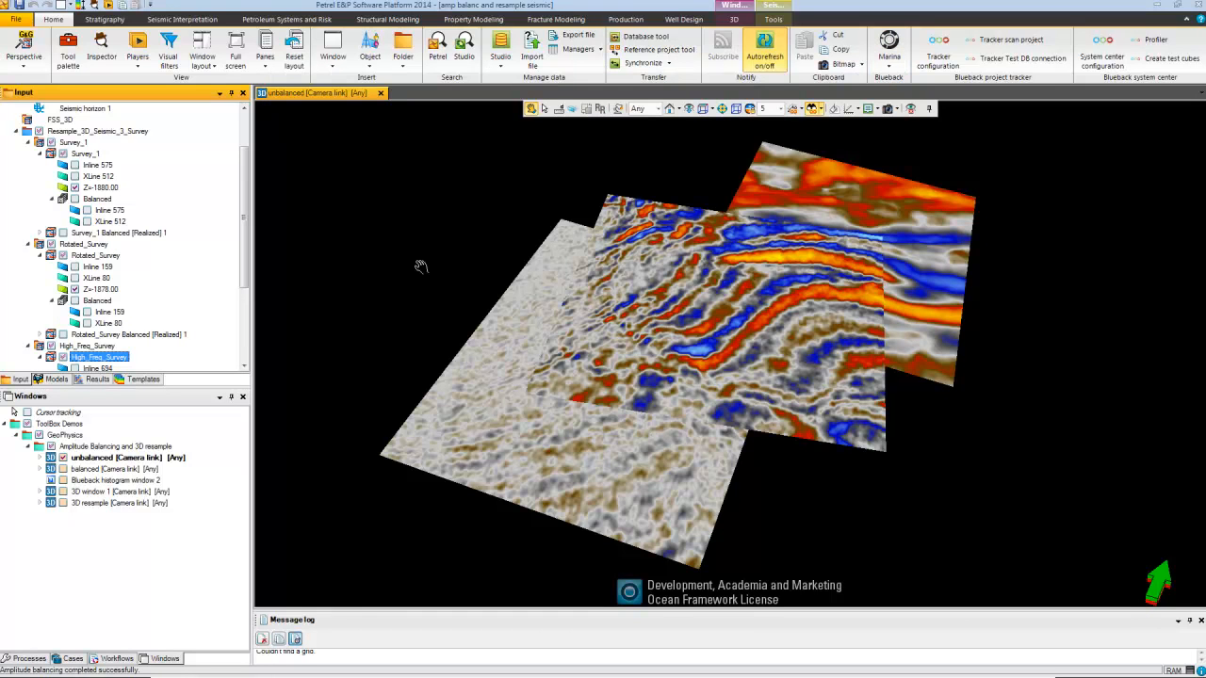
pyautogui.click(98, 199)
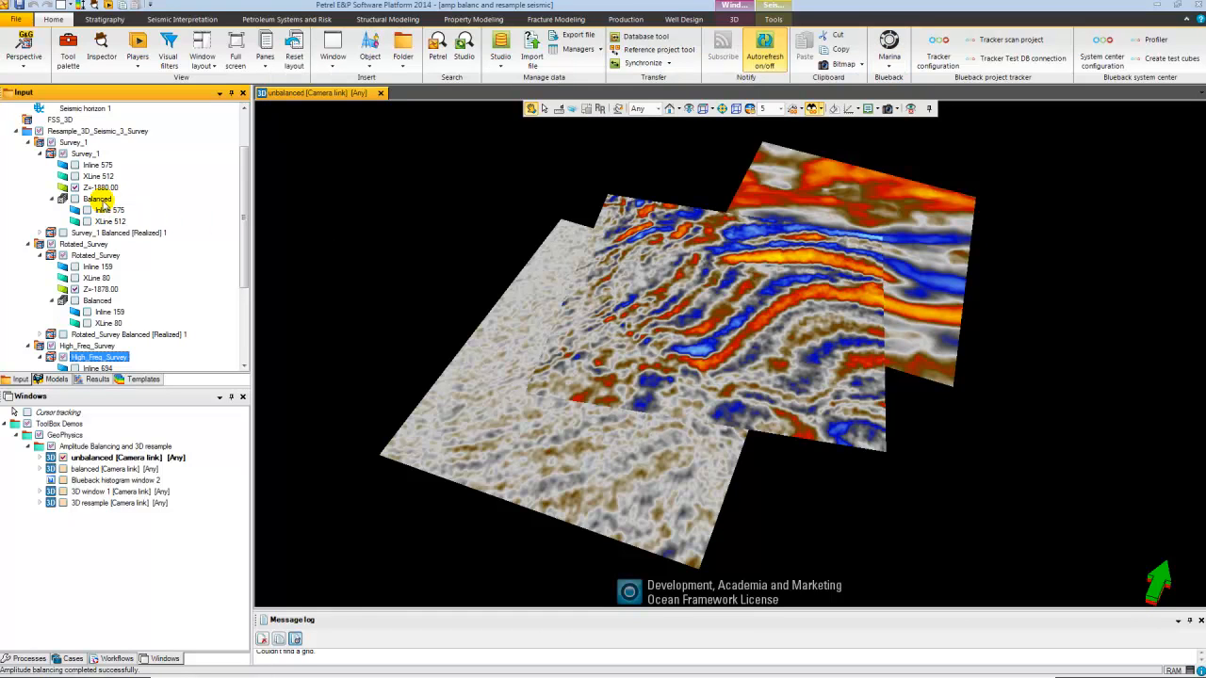
pyautogui.click(87, 210)
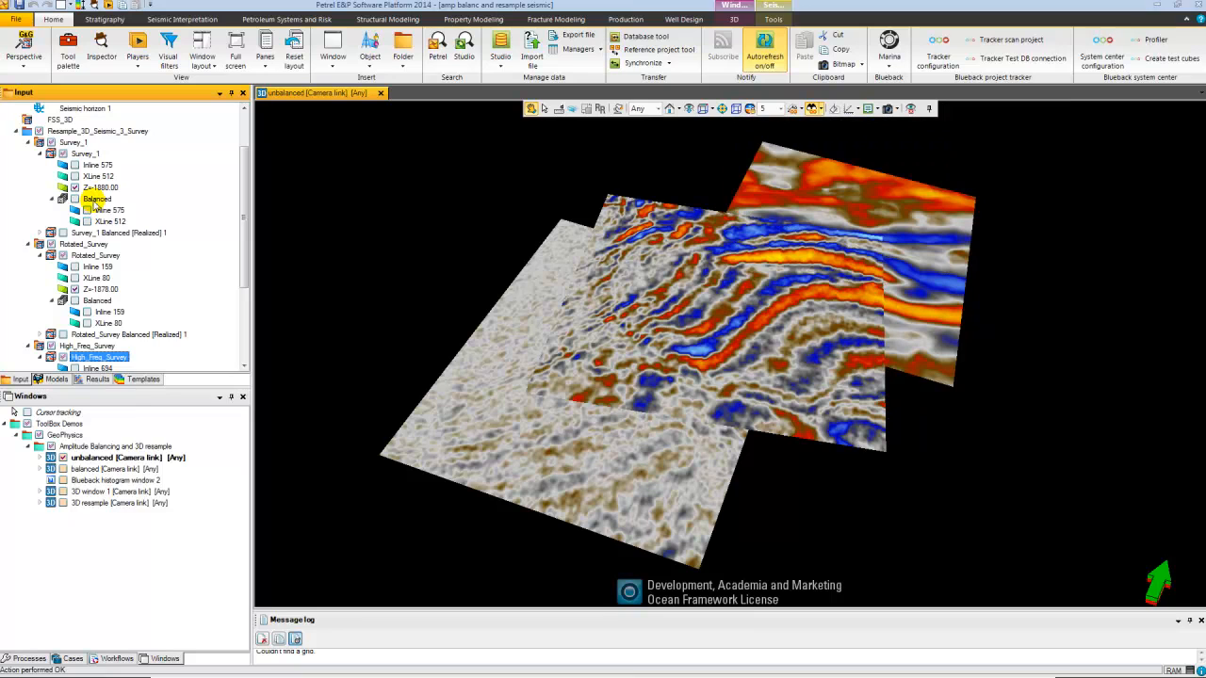
pyautogui.rightClick(96, 198)
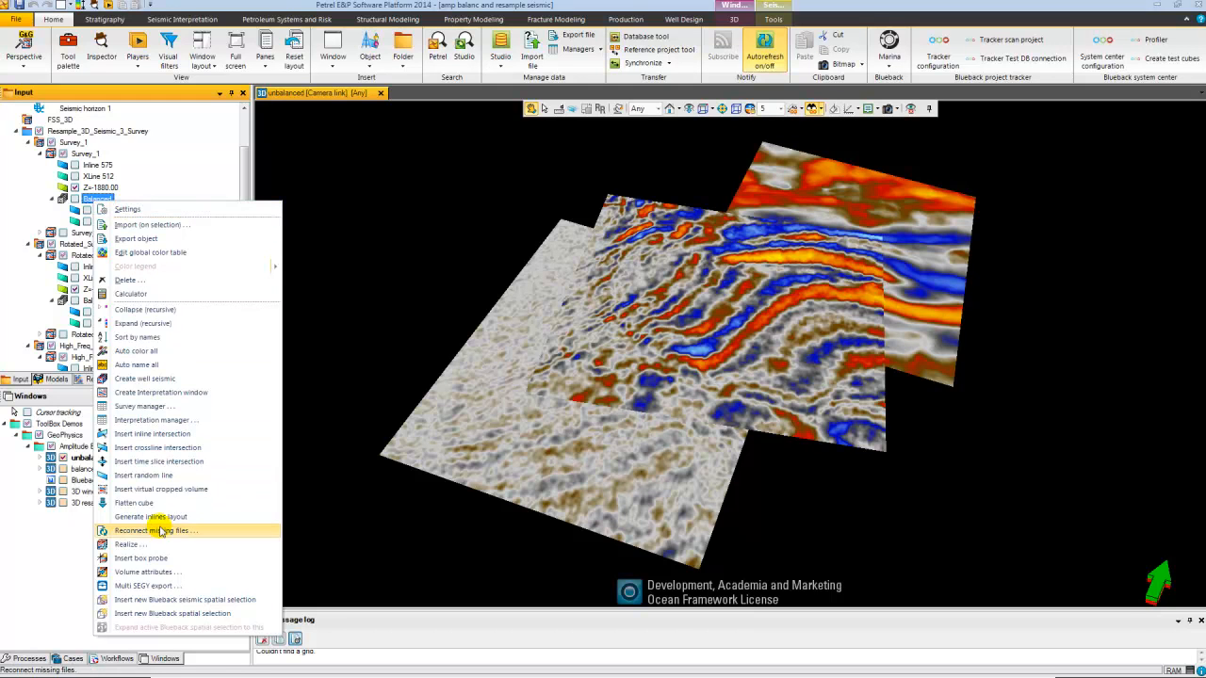
pyautogui.moveTo(130, 544)
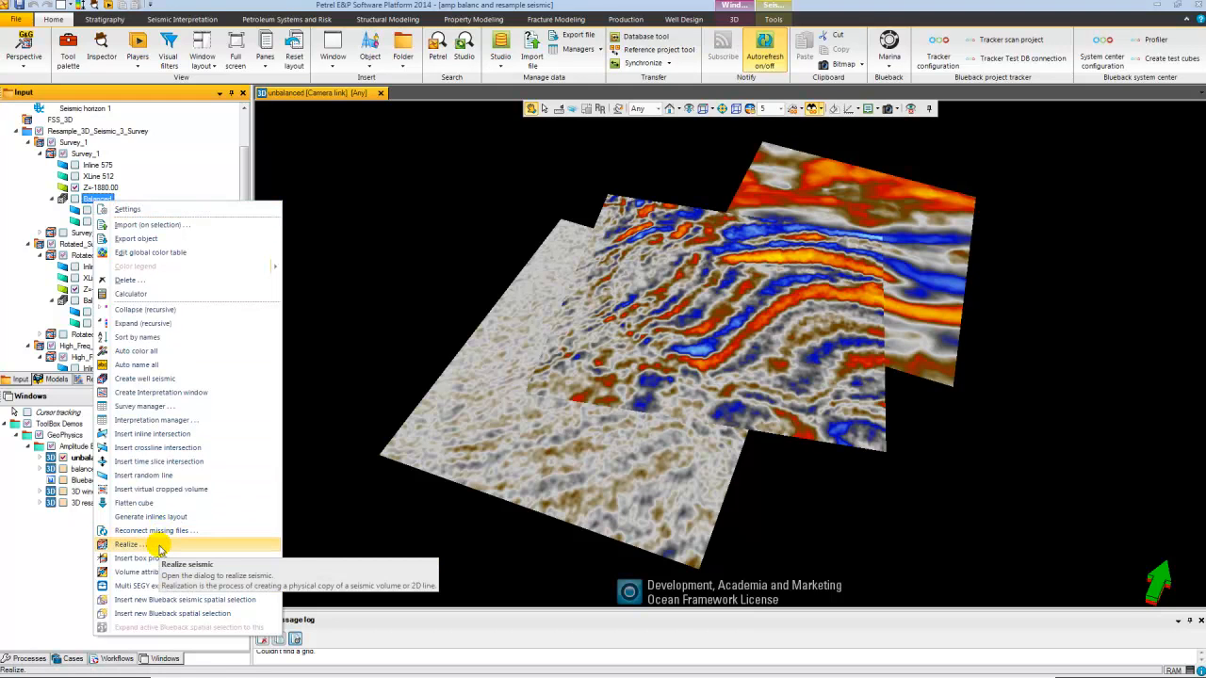
pyautogui.click(129, 544)
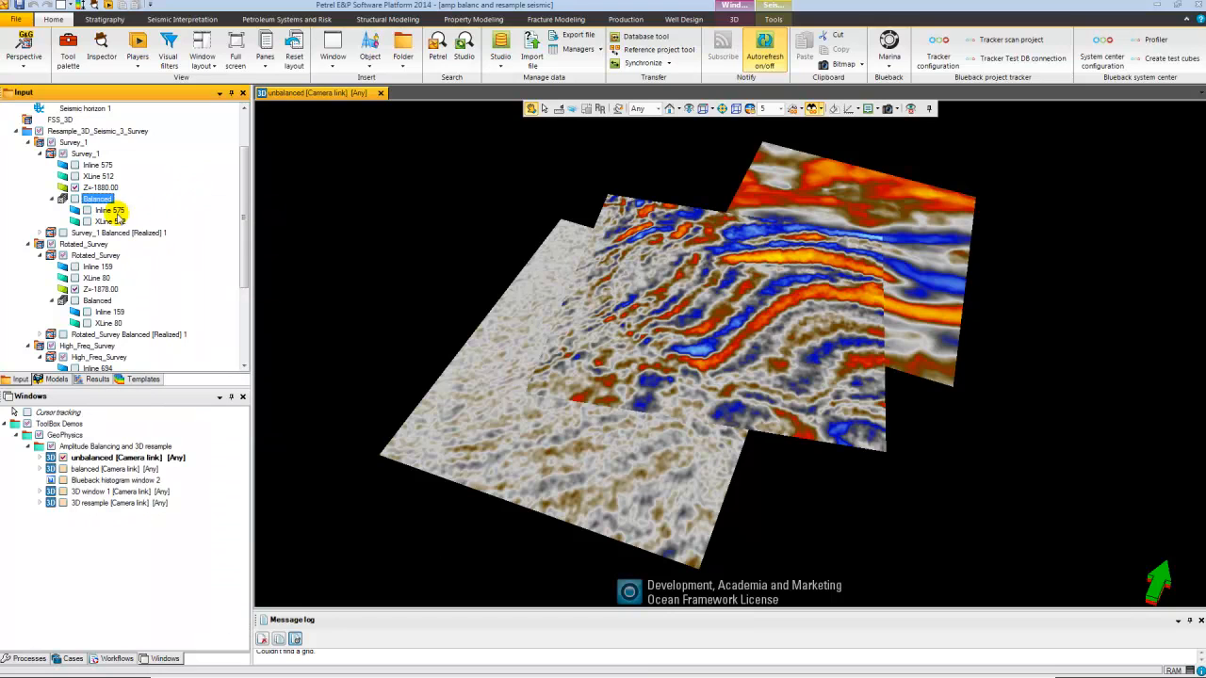
# Open the 'balanced' 3D window with the Balanced [Realized] cubes as the active view
pyautogui.click(117, 233)
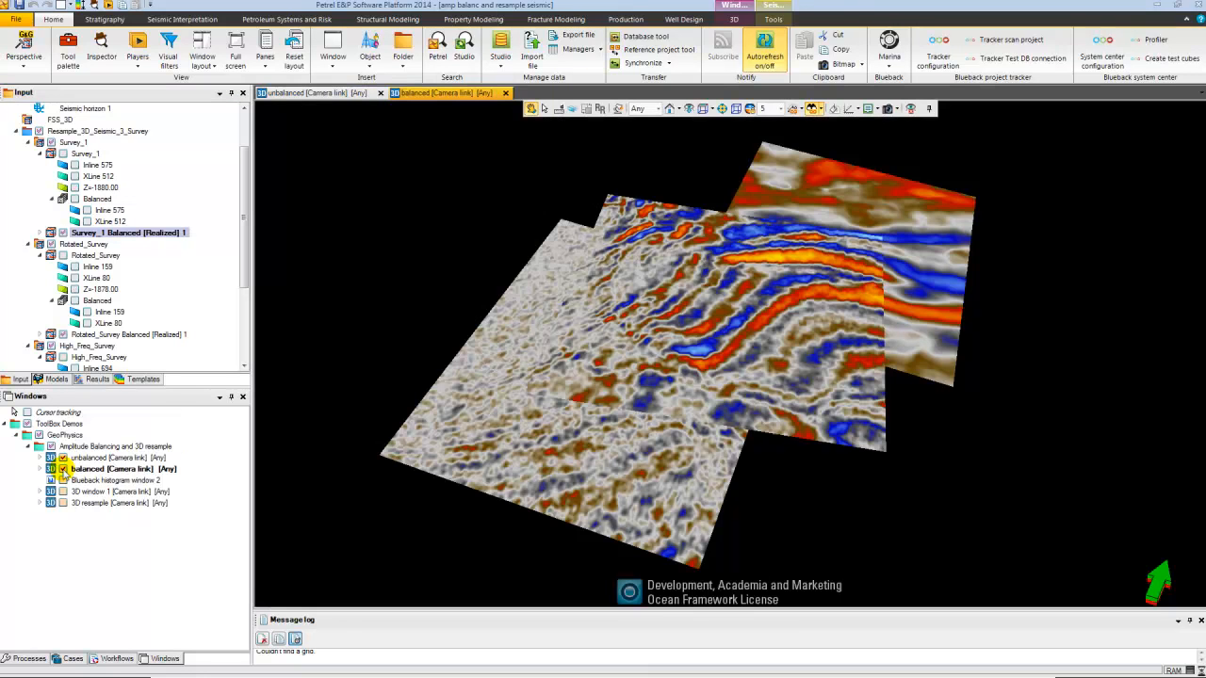
pyautogui.click(87, 457)
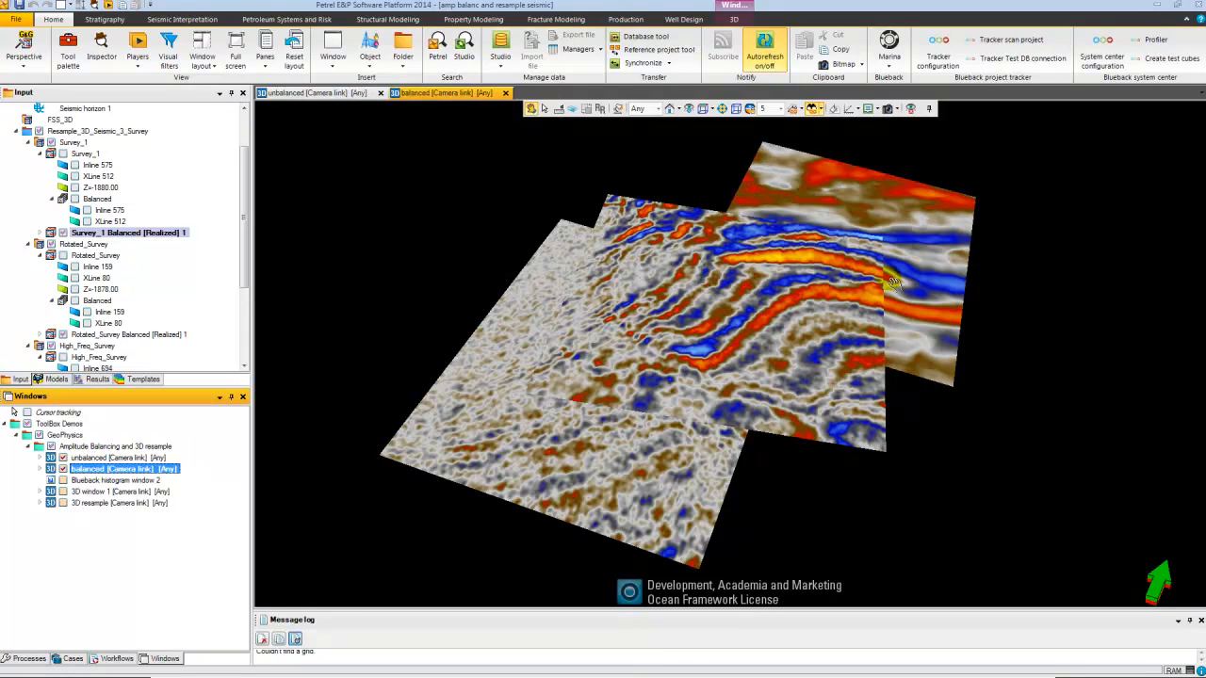
pyautogui.moveTo(869, 290)
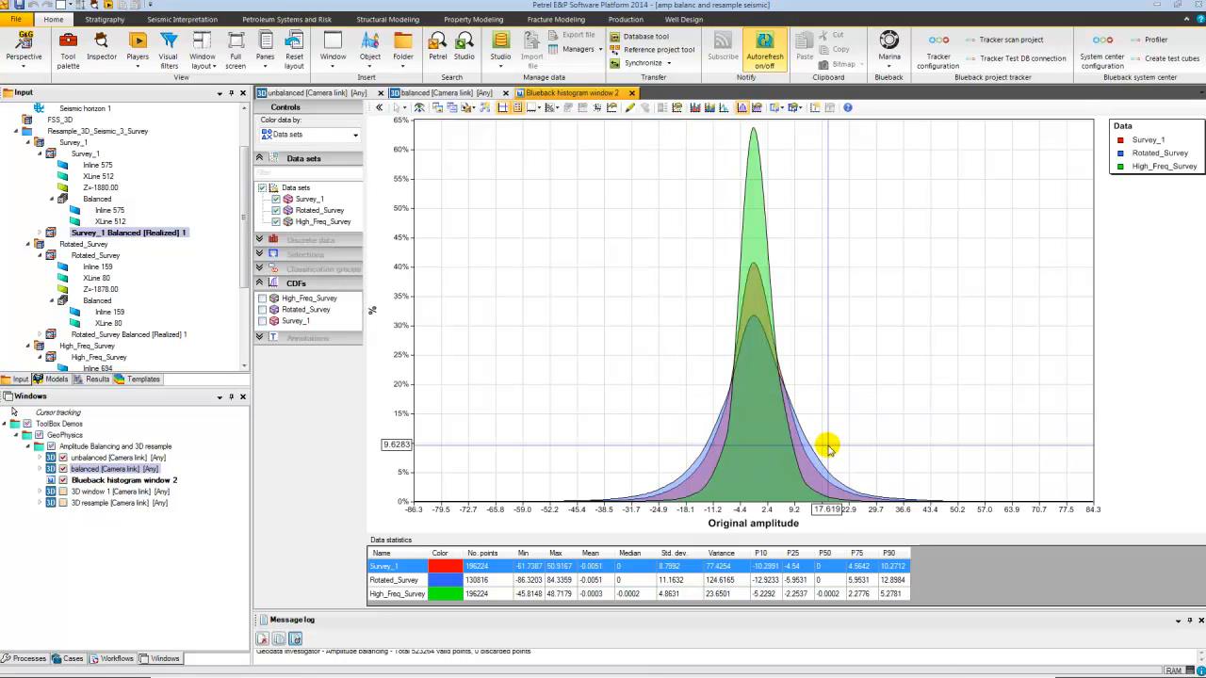
pyautogui.moveTo(874, 412)
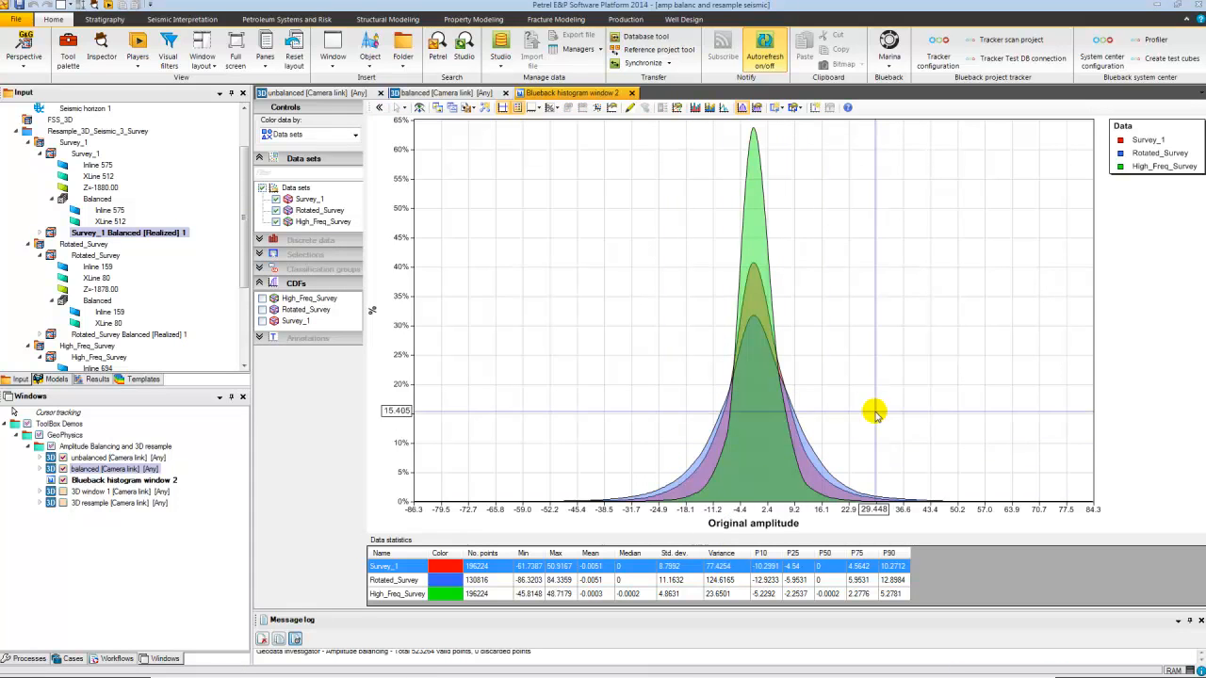
pyautogui.moveTo(838, 417)
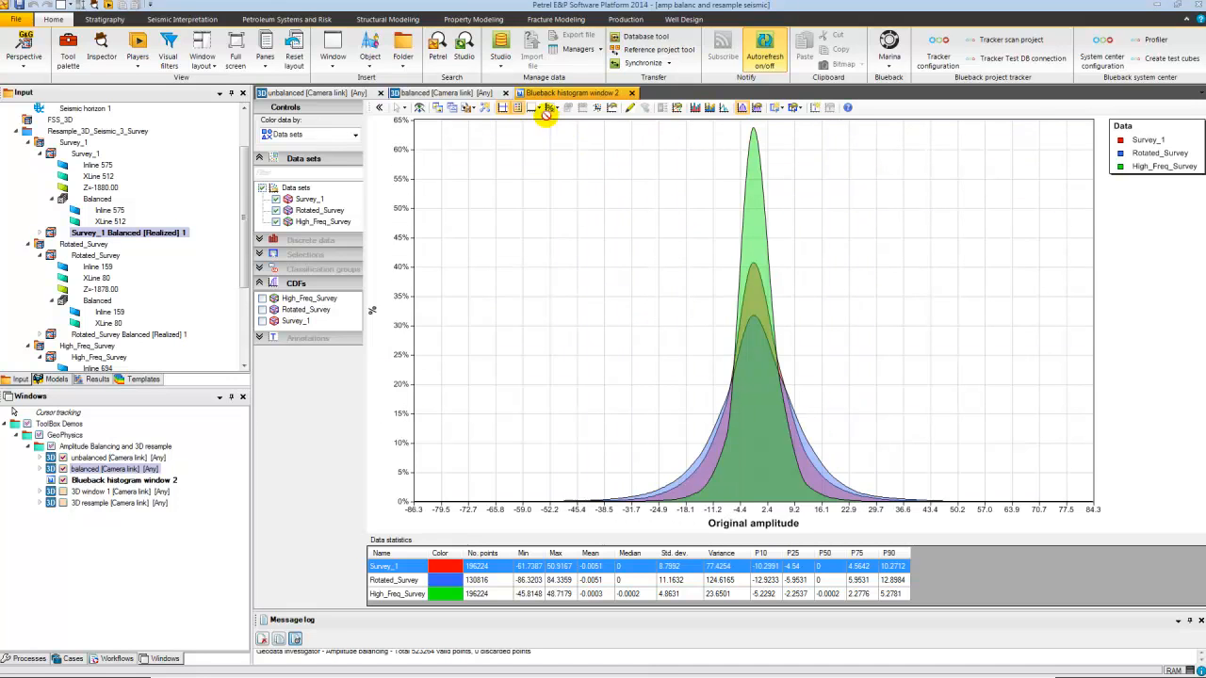
# Plot Balanced amplitude data in the histogram window instead of the originals
pyautogui.click(551, 108)
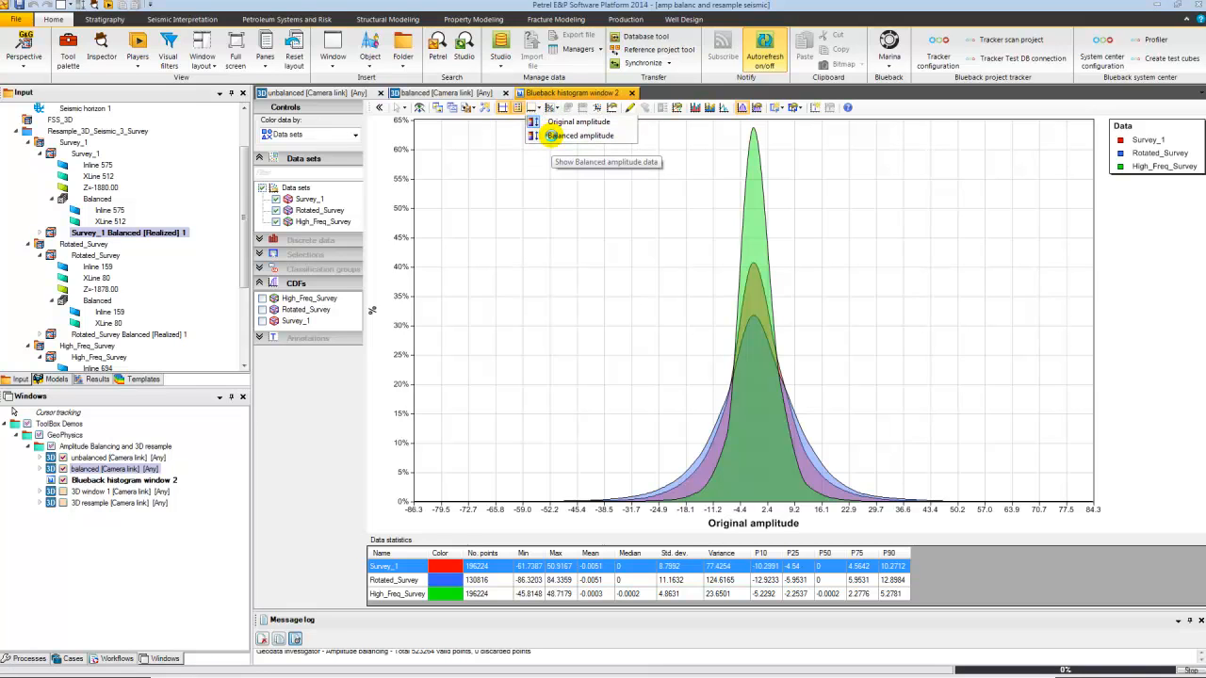
pyautogui.click(578, 135)
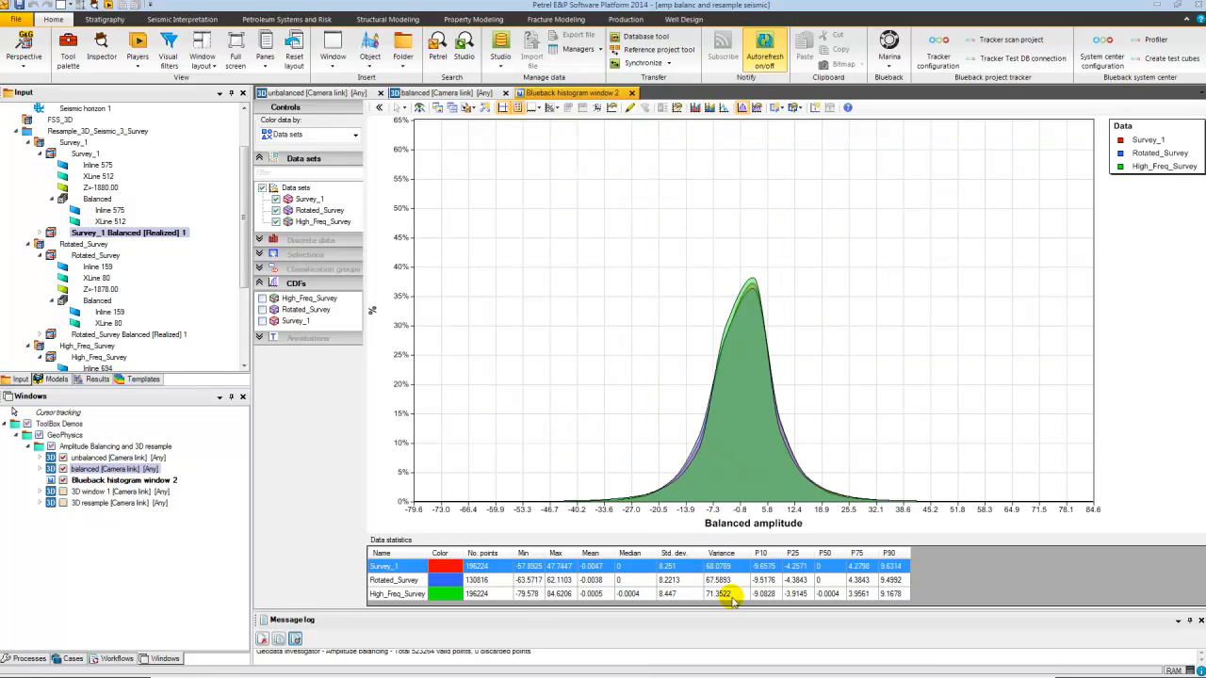
pyautogui.moveTo(531, 496)
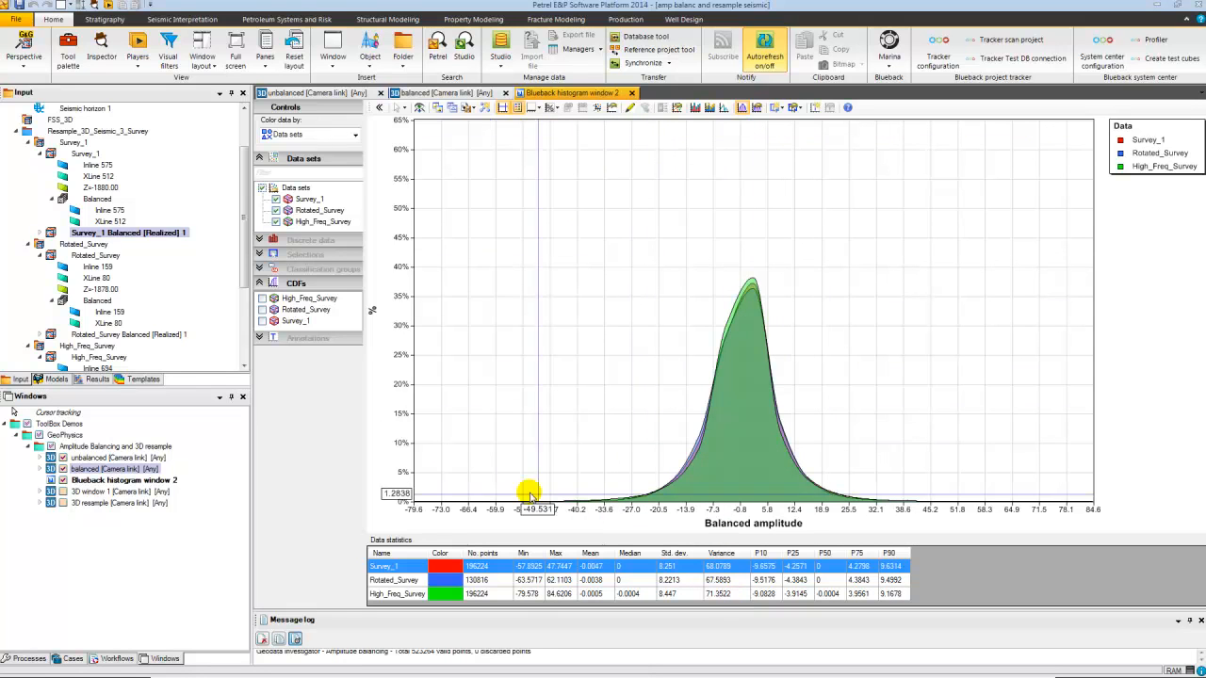
pyautogui.moveTo(320, 453)
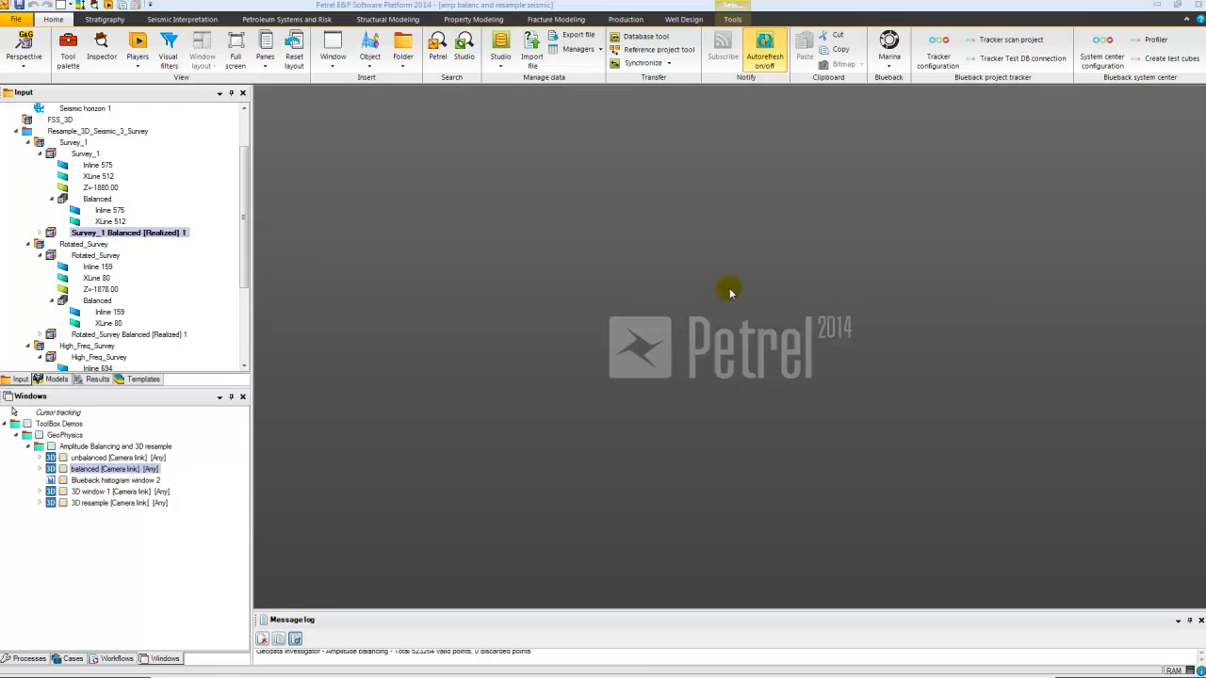
pyautogui.moveTo(888, 49)
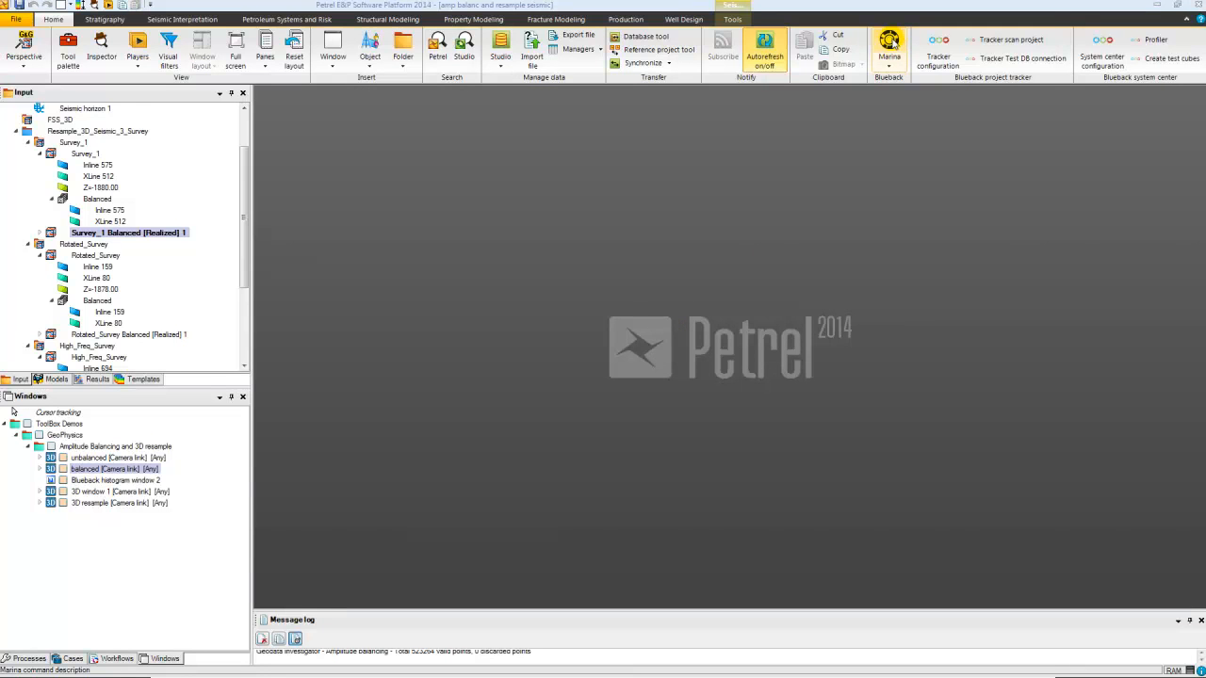
# Select Resample 3D seismic from the Marina Geophysics toolbox
pyautogui.click(891, 47)
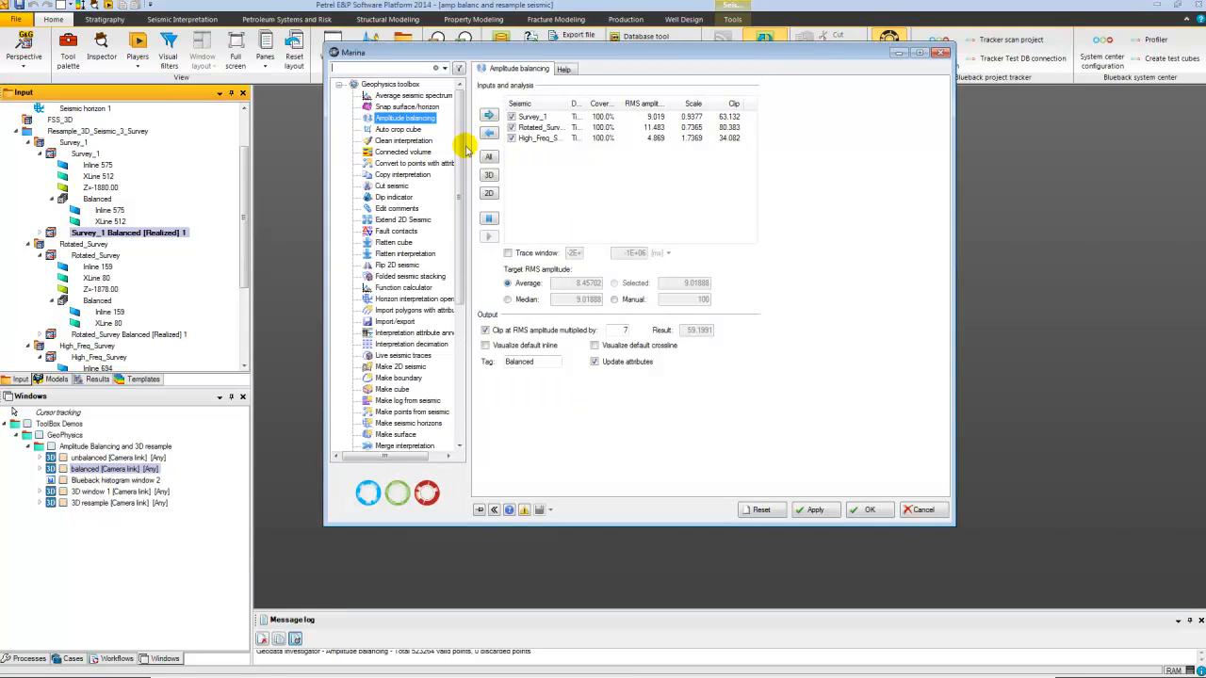
pyautogui.scroll(-3)
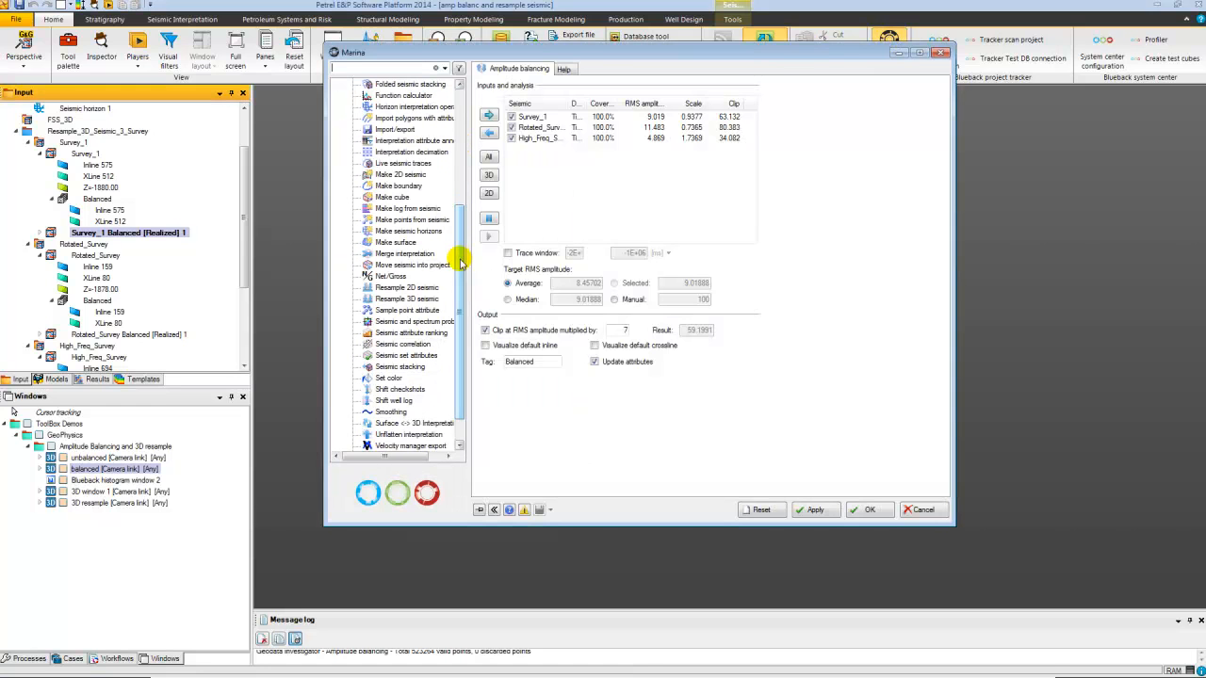
pyautogui.click(407, 299)
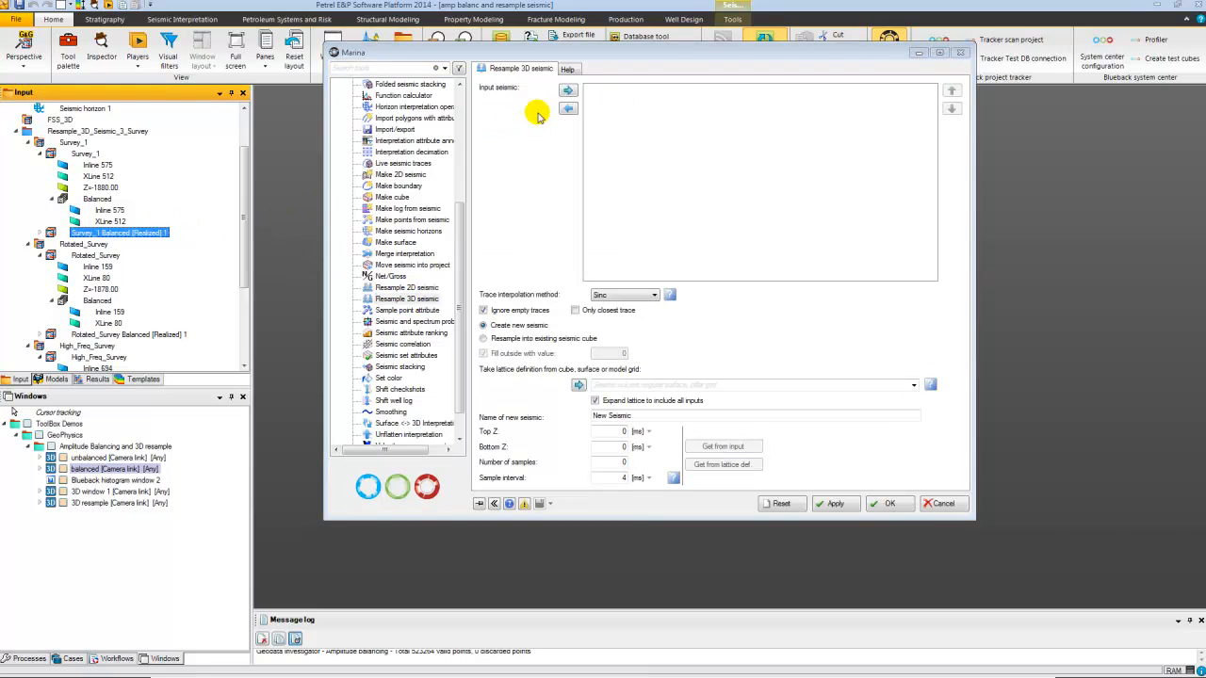
# Add the Survey_1, Rotated_Survey and High_Freq_Survey Balanced [Realized] cubes as input seismic
pyautogui.click(568, 90)
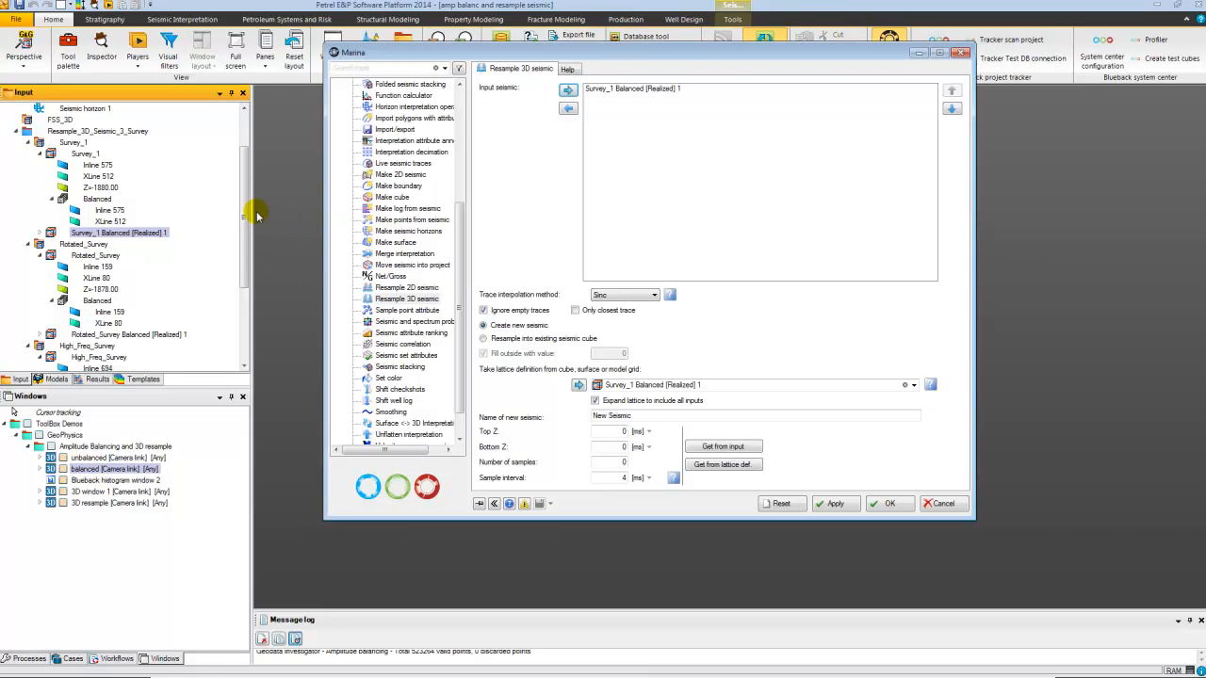
pyautogui.scroll(-3)
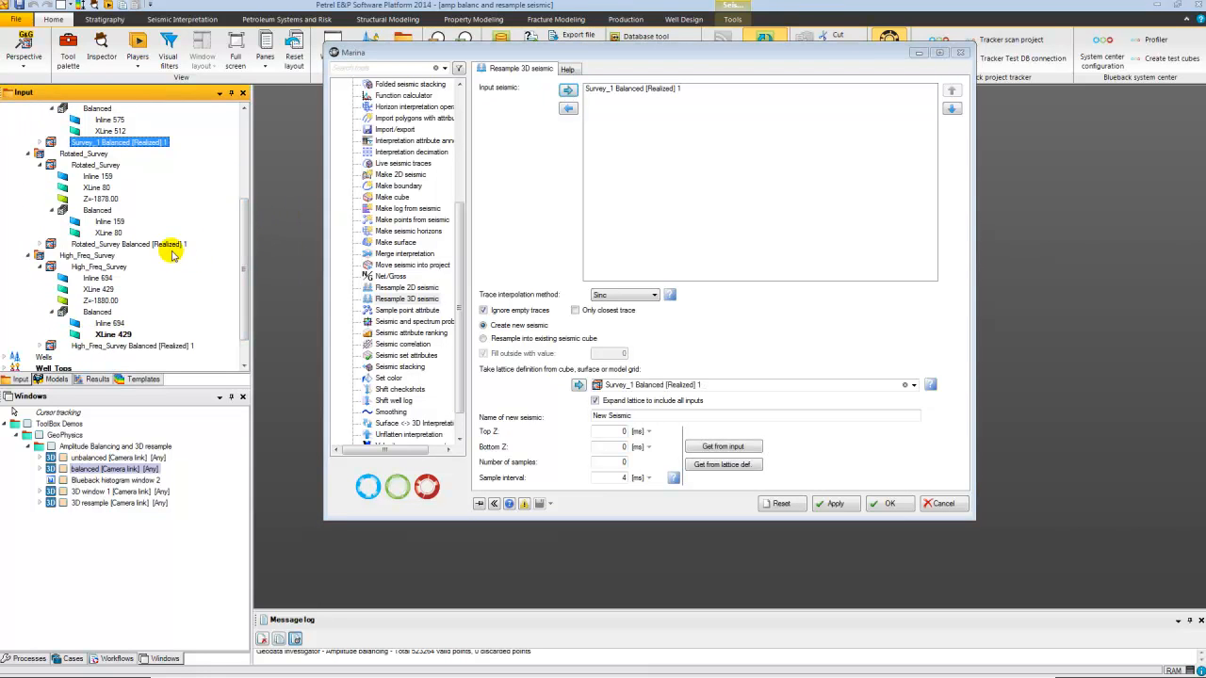
pyautogui.click(141, 244)
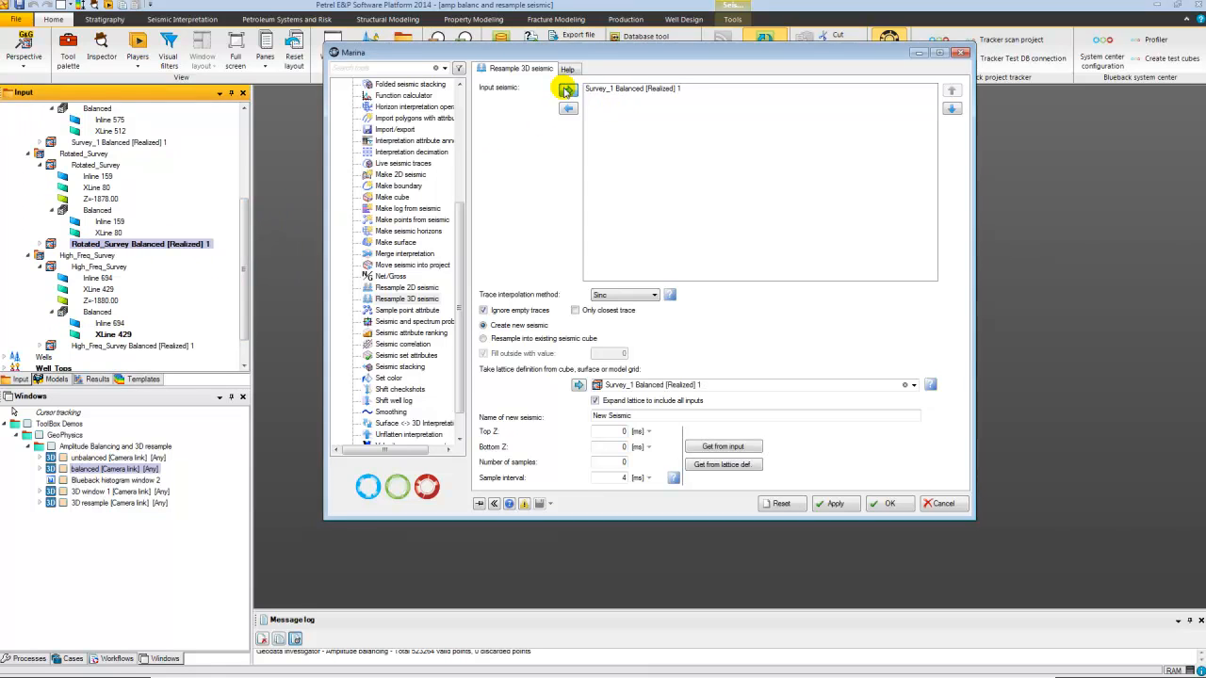
pyautogui.click(568, 90)
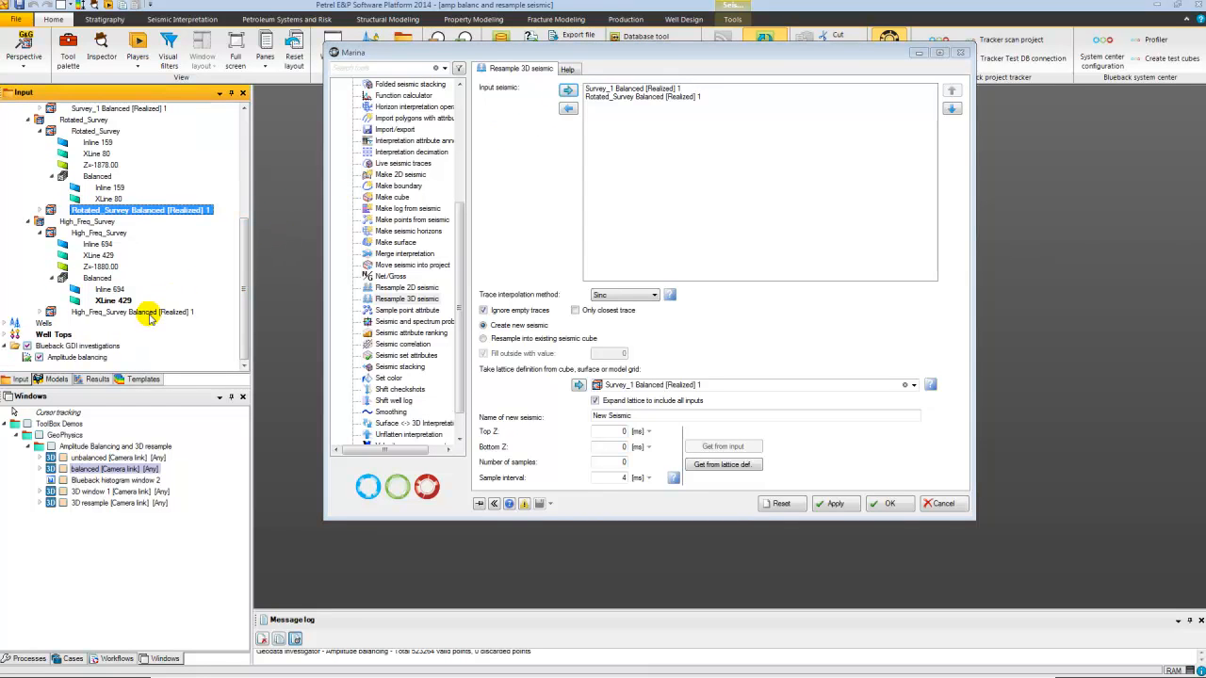
pyautogui.click(568, 107)
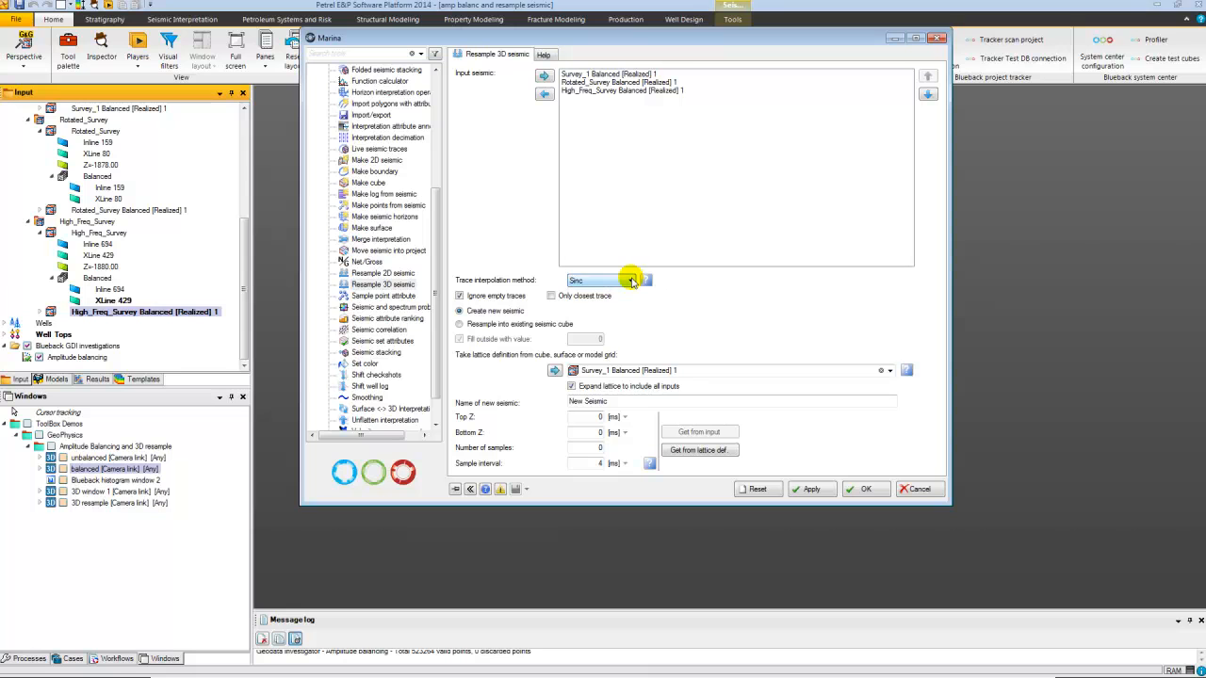
pyautogui.moveTo(534, 259)
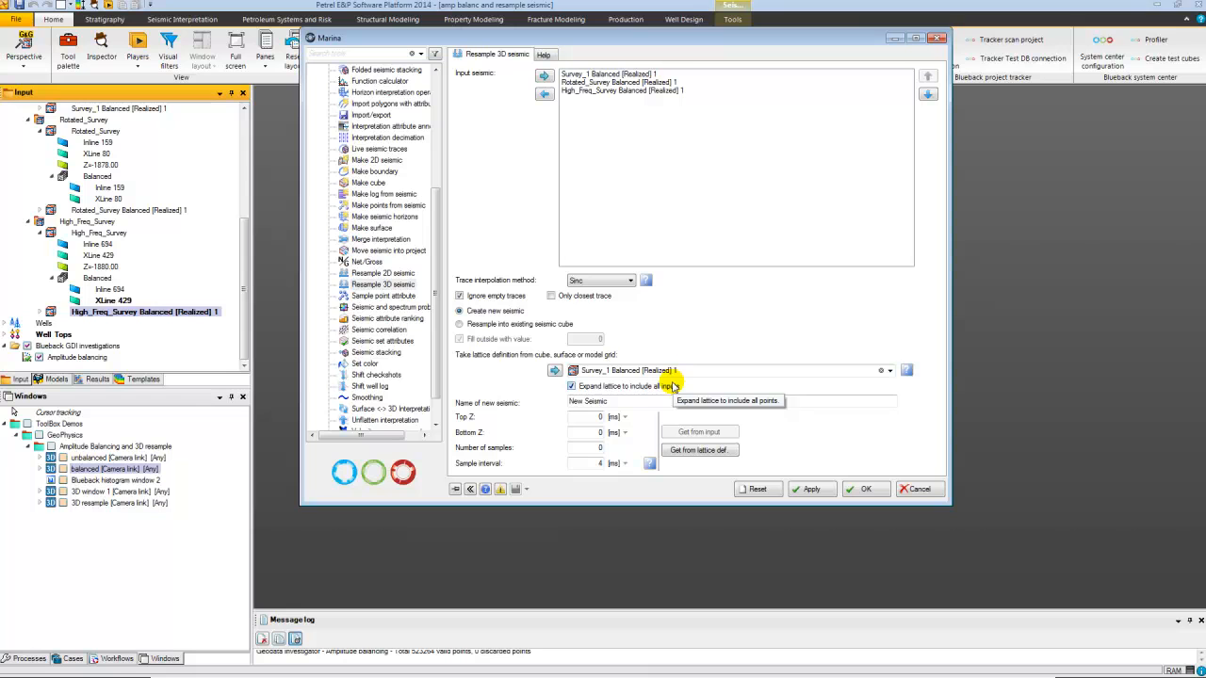
pyautogui.moveTo(685, 375)
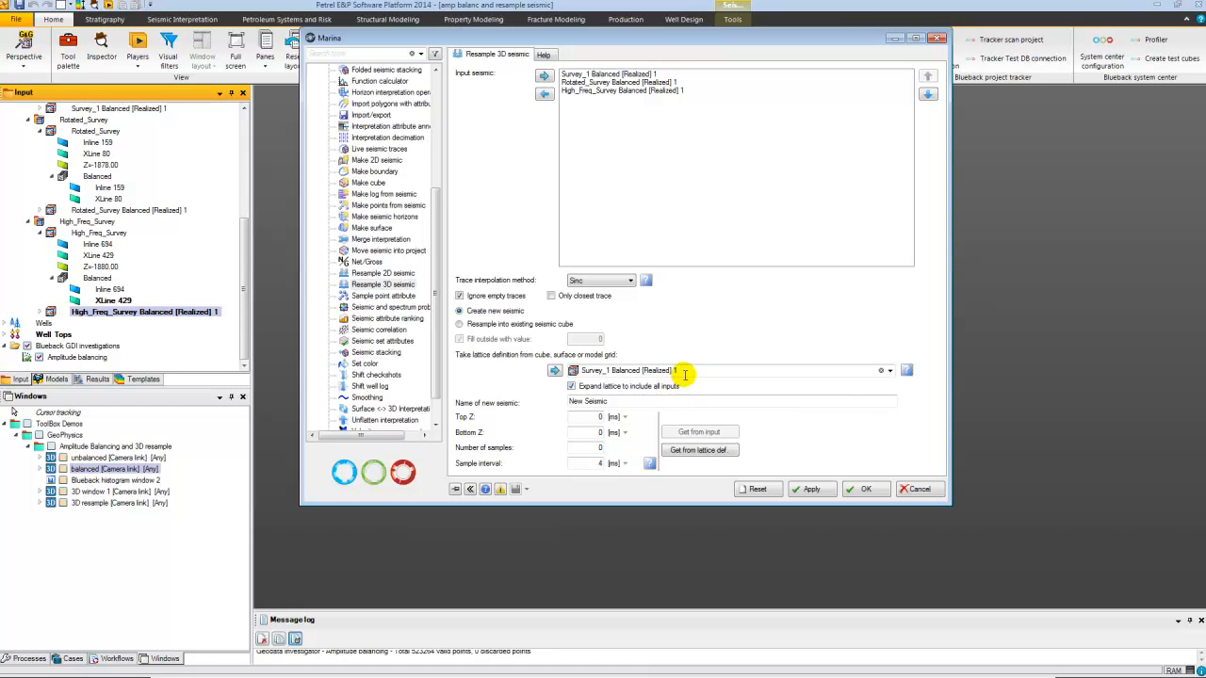
pyautogui.moveTo(713, 373)
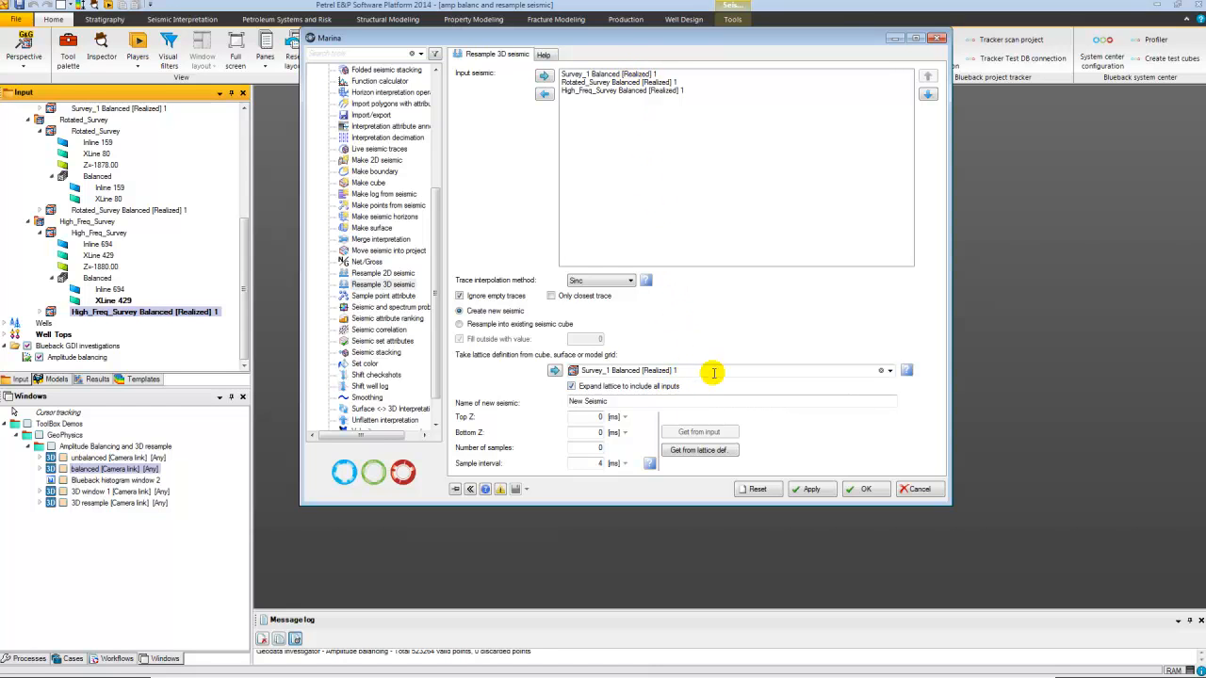
pyautogui.click(890, 369)
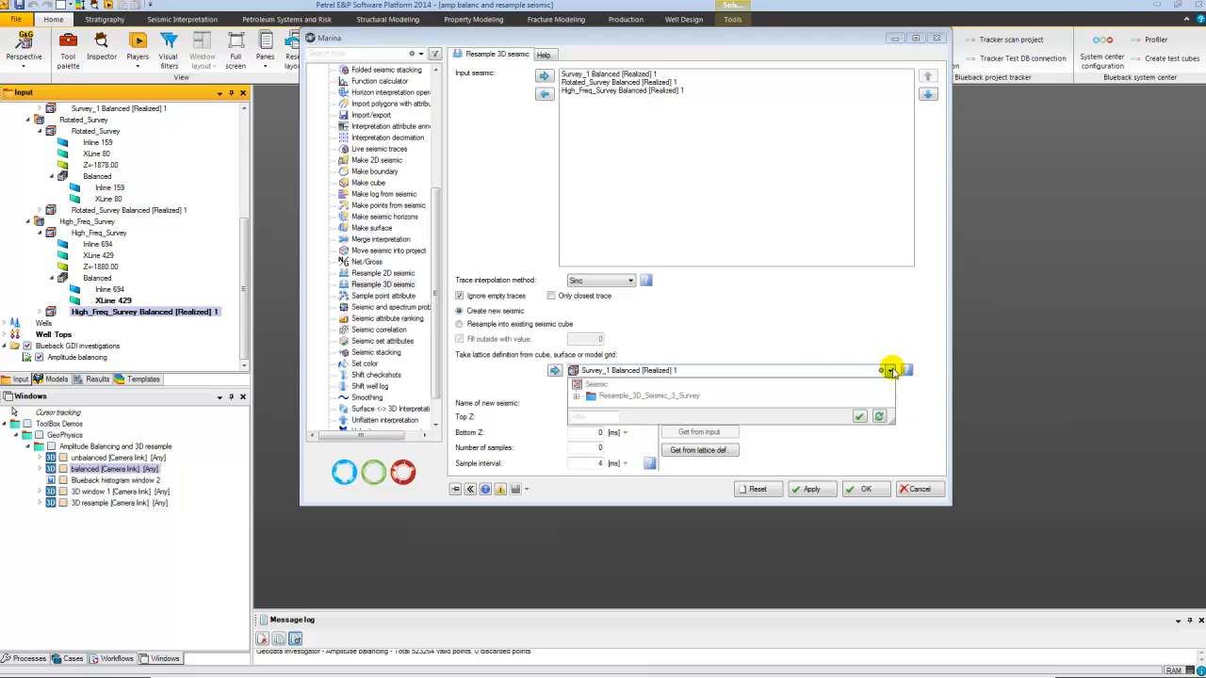
# Take the Z range from the lattice definition (to -3500, 876 samples) and run the resample
pyautogui.click(888, 370)
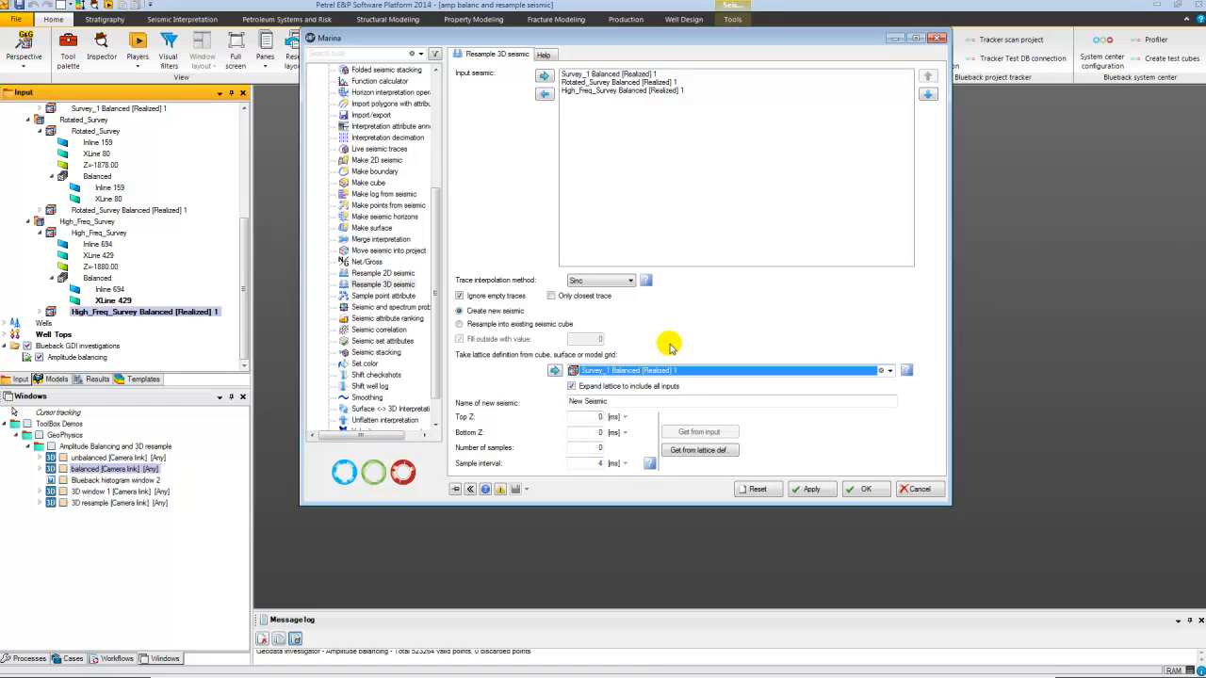
pyautogui.moveTo(610, 414)
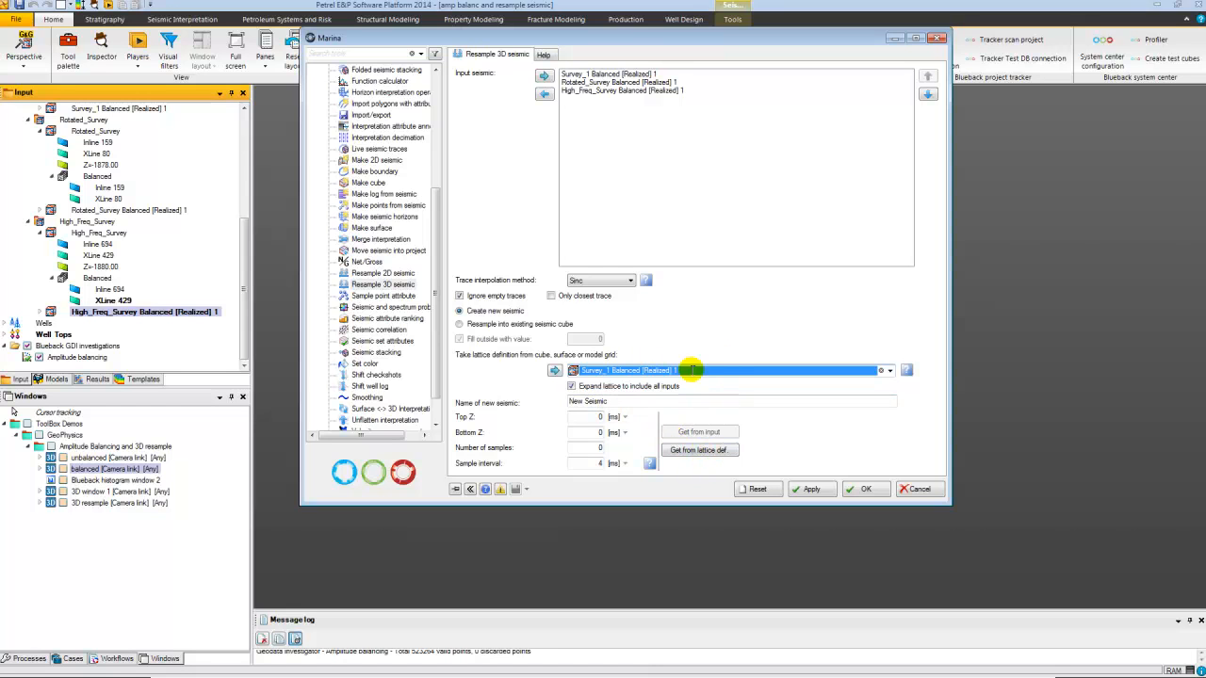
pyautogui.click(699, 451)
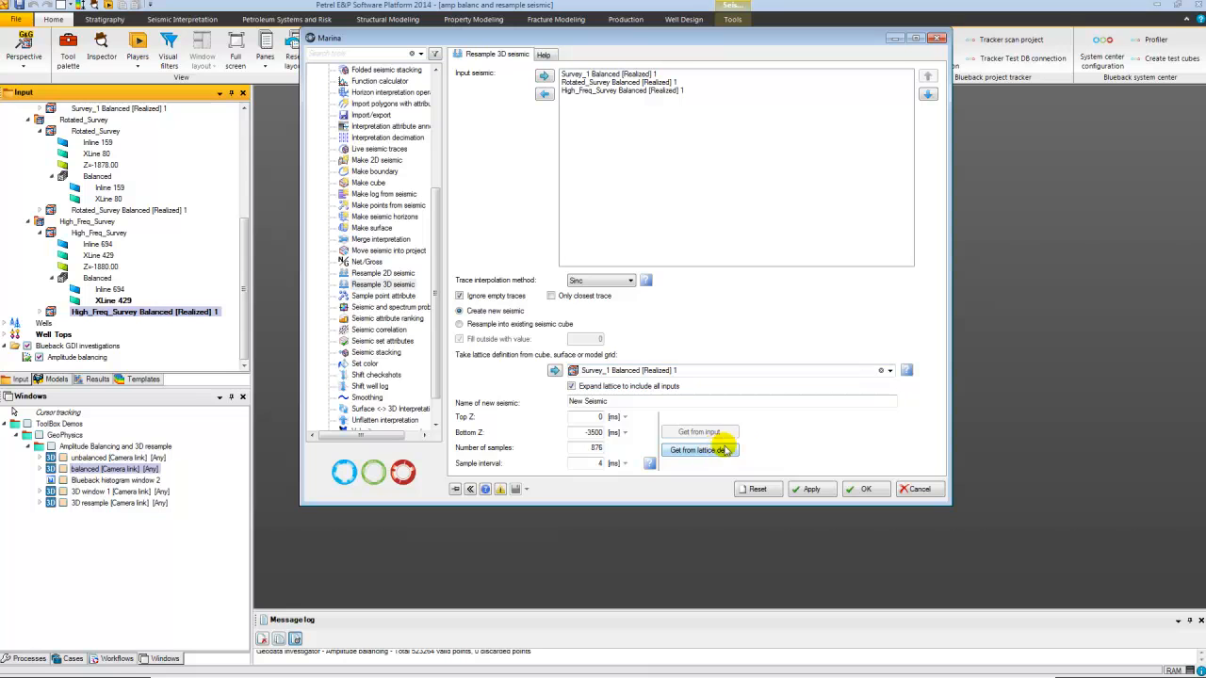
pyautogui.moveTo(864, 489)
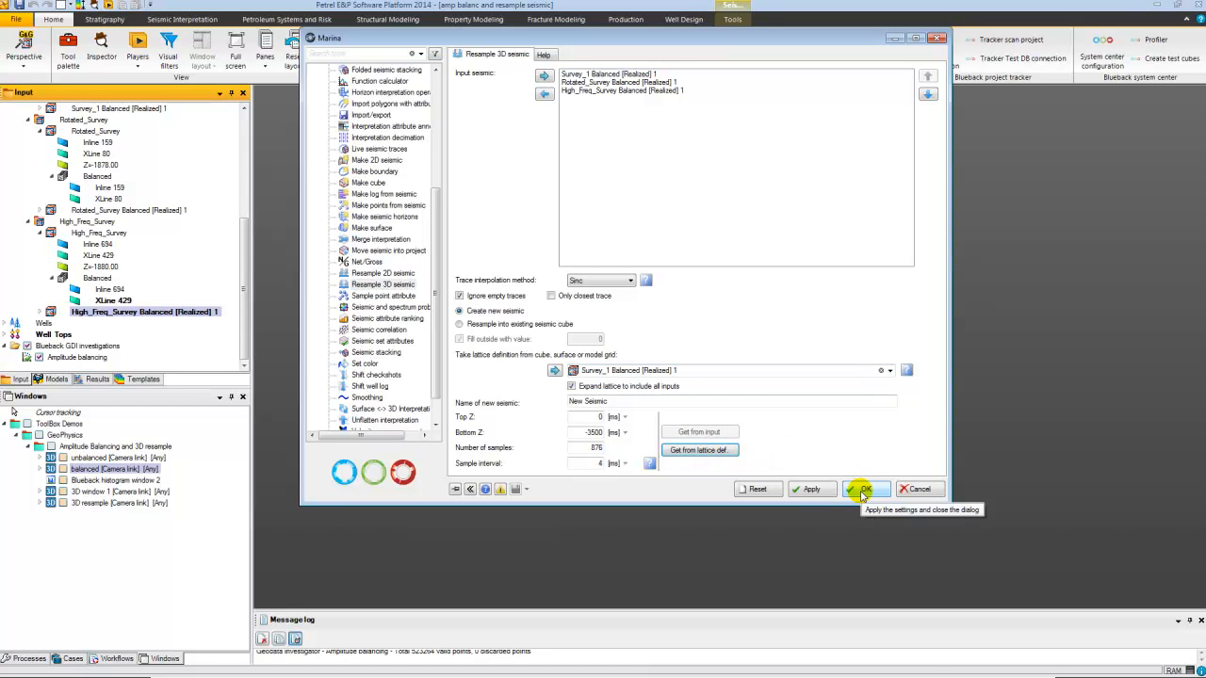
pyautogui.click(864, 489)
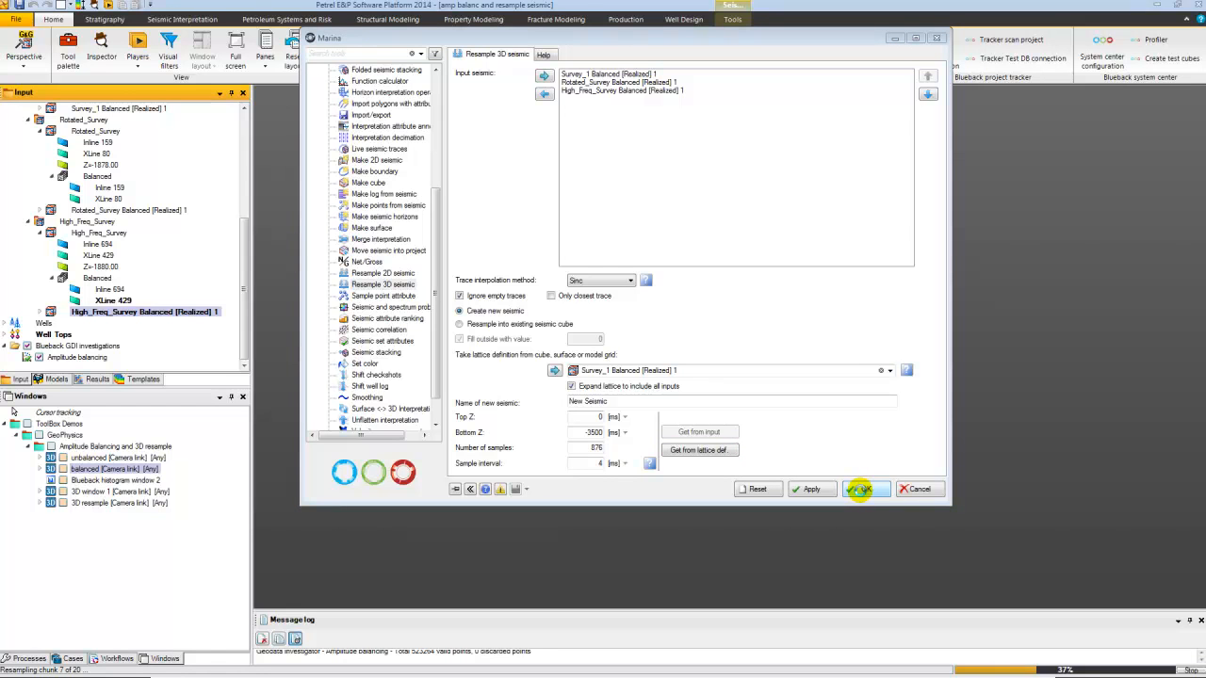
pyautogui.click(865, 488)
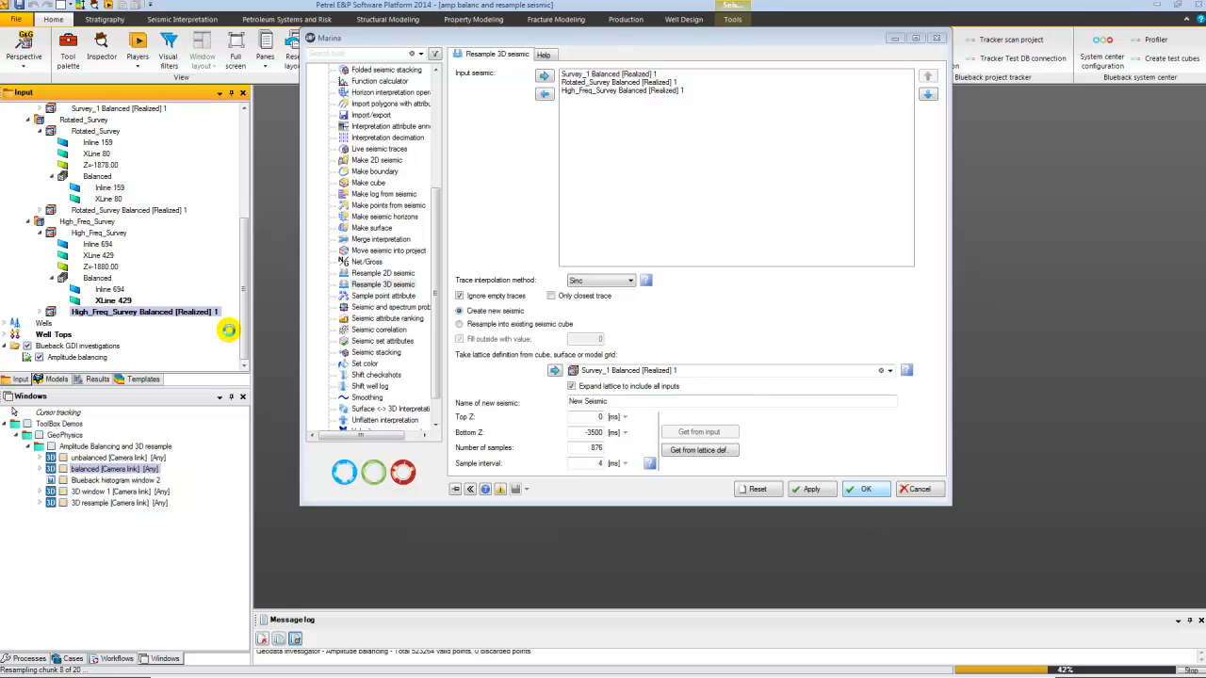
pyautogui.click(864, 489)
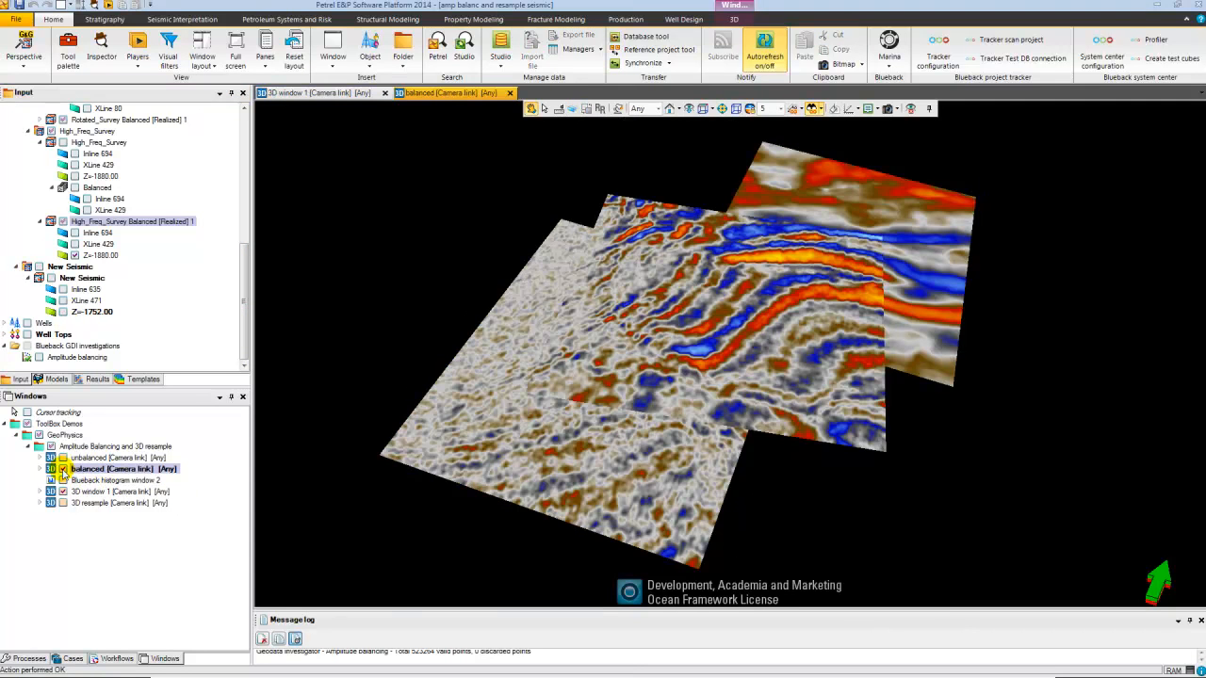
# Activate 3D window 1 to view the New Seismic time slice
pyautogui.click(113, 491)
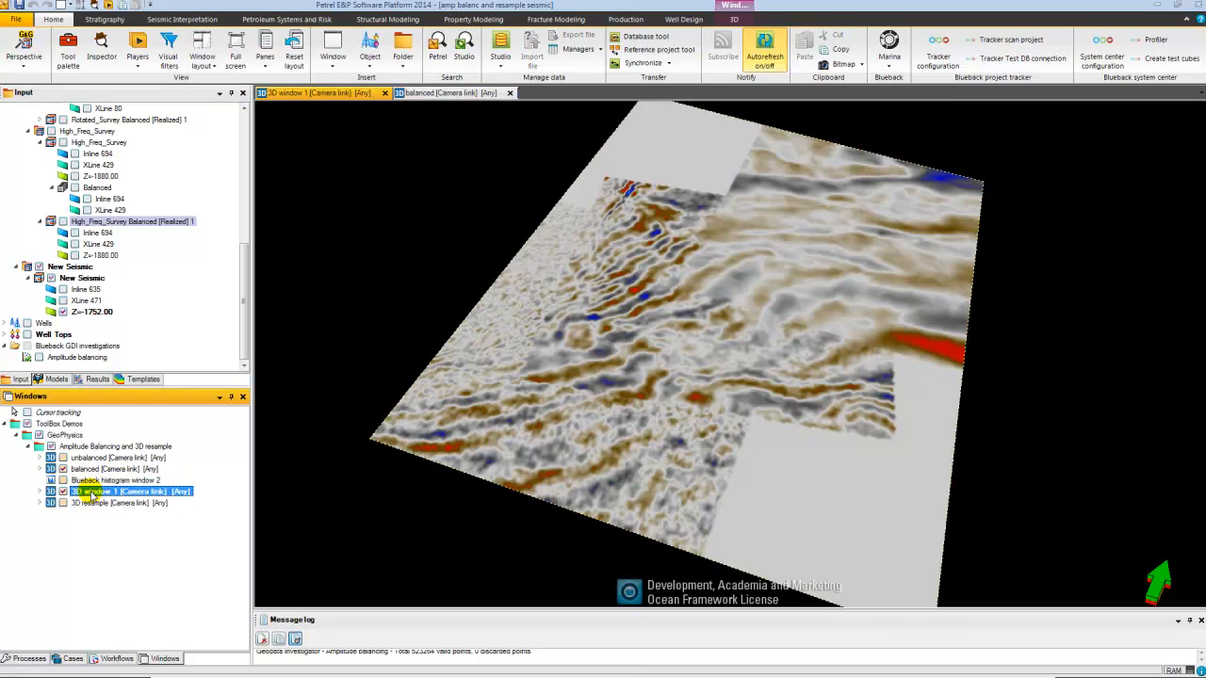